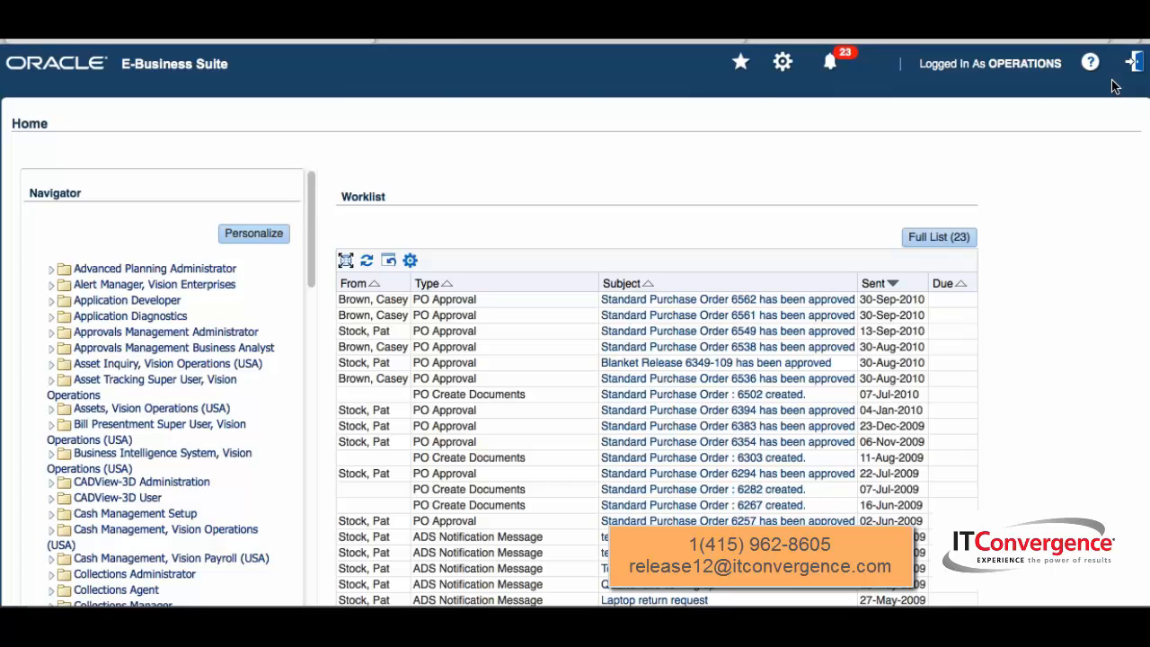
{"action": "mouse_move", "coordinate": [779, 74]}
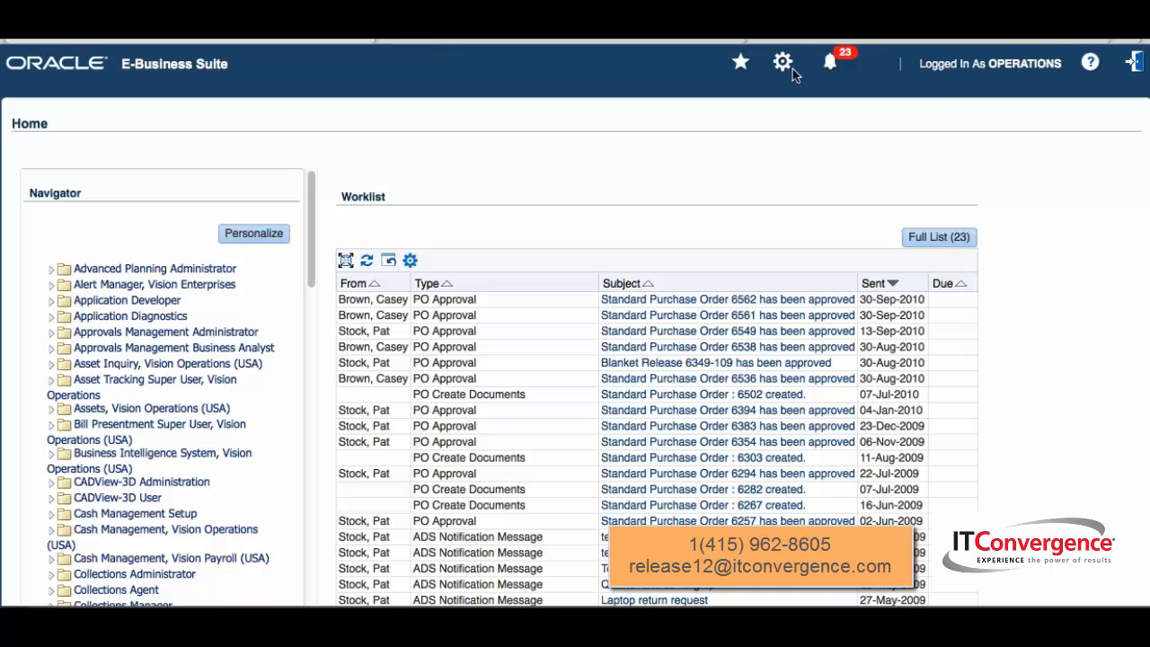
{"action": "mouse_move", "coordinate": [741, 61]}
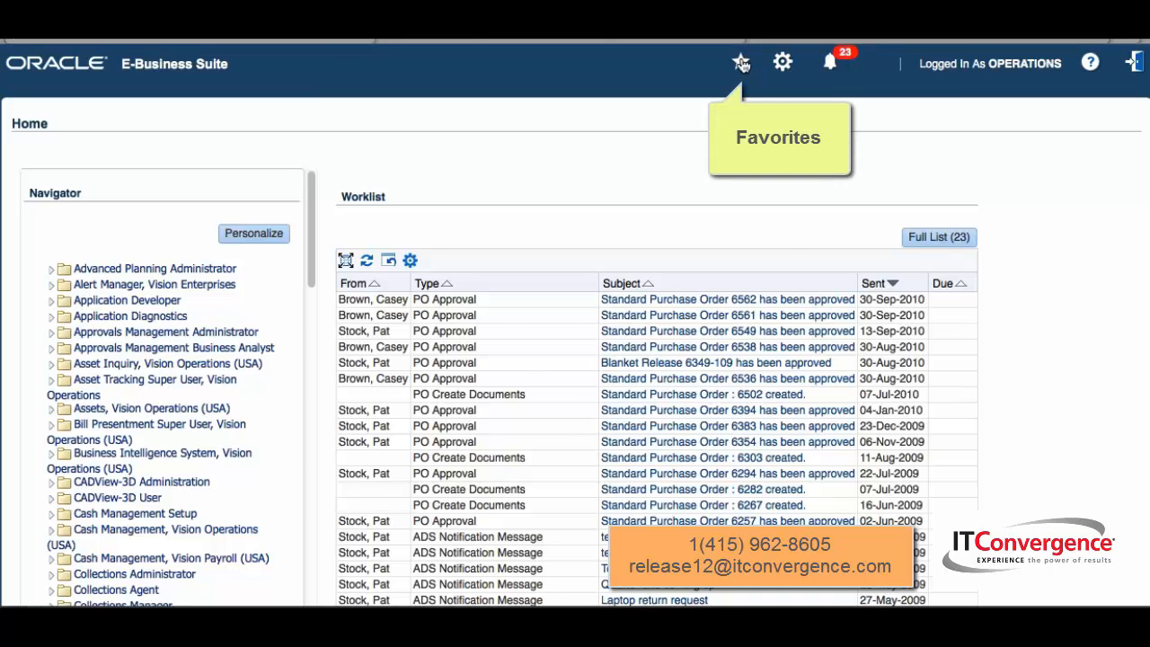
Switch to the System Administrator responsibility and show its Navigator with Profile System Values listed.
{"action": "left_click", "coordinate": [740, 61]}
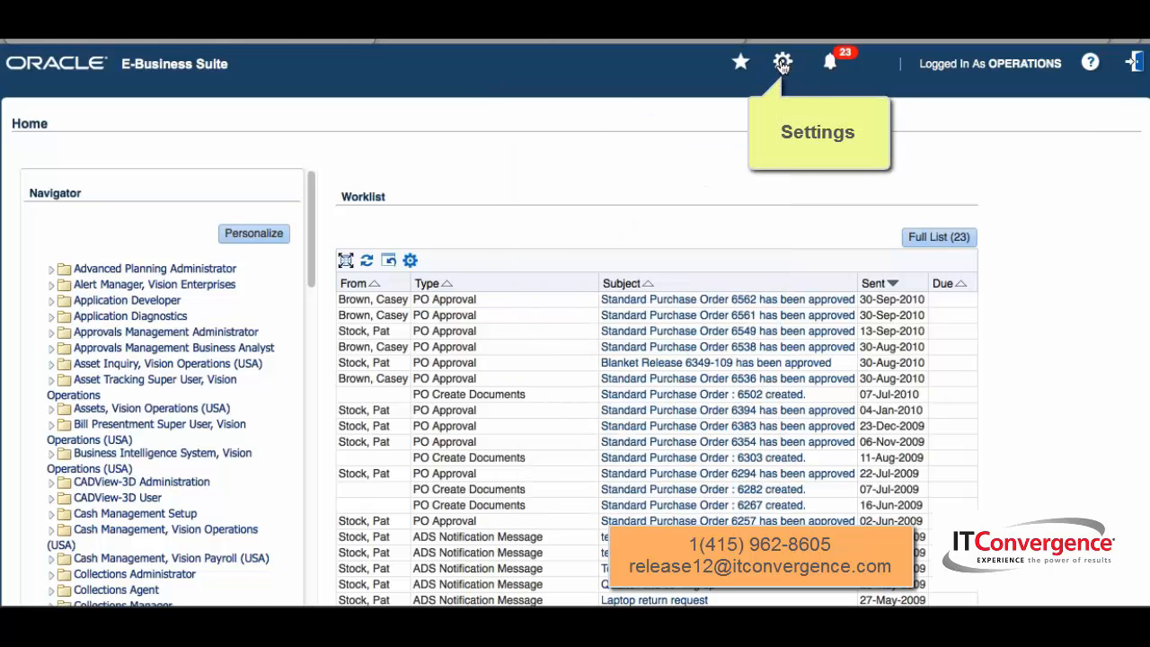
{"action": "left_click", "coordinate": [783, 61]}
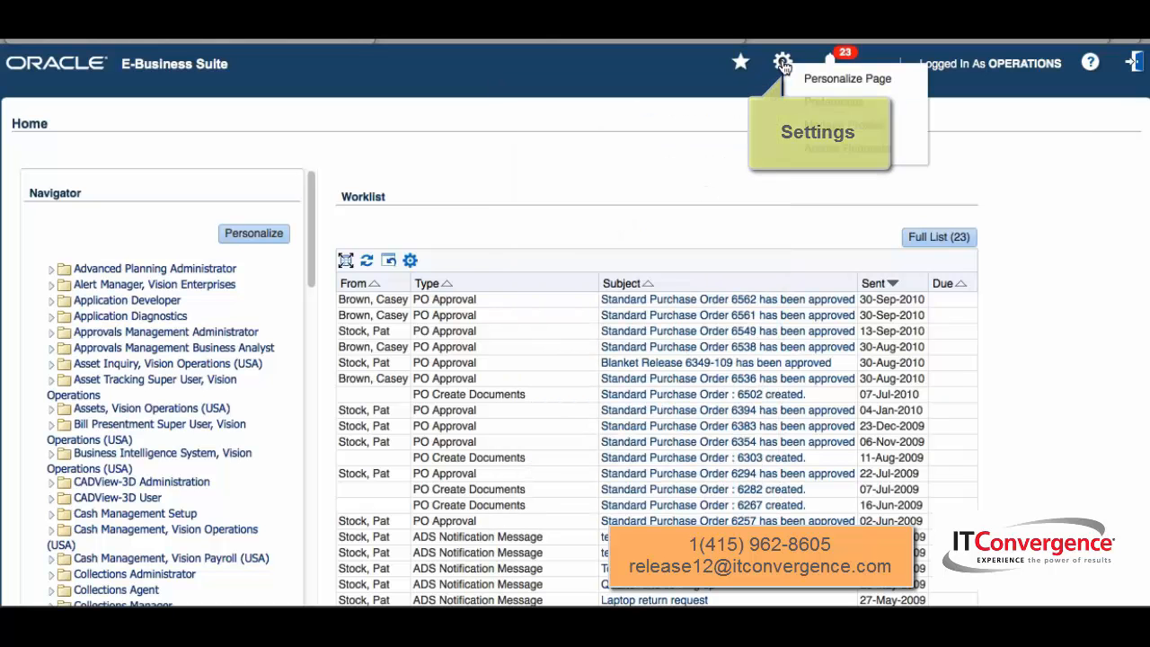
{"action": "left_click", "coordinate": [783, 61]}
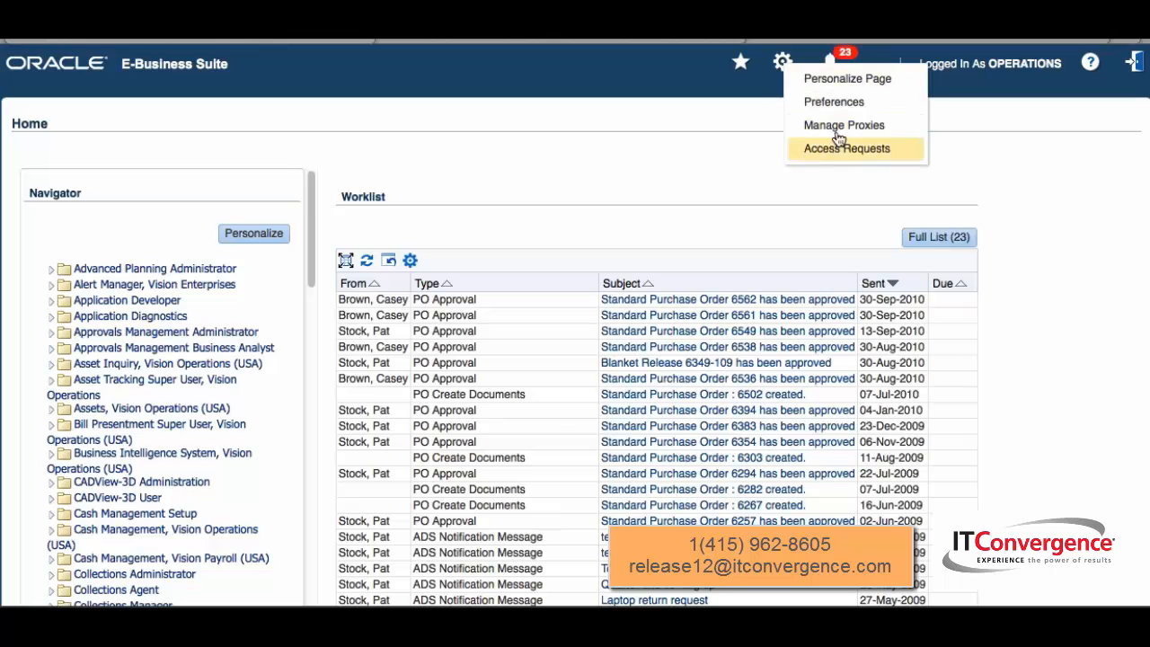
{"action": "mouse_move", "coordinate": [827, 61]}
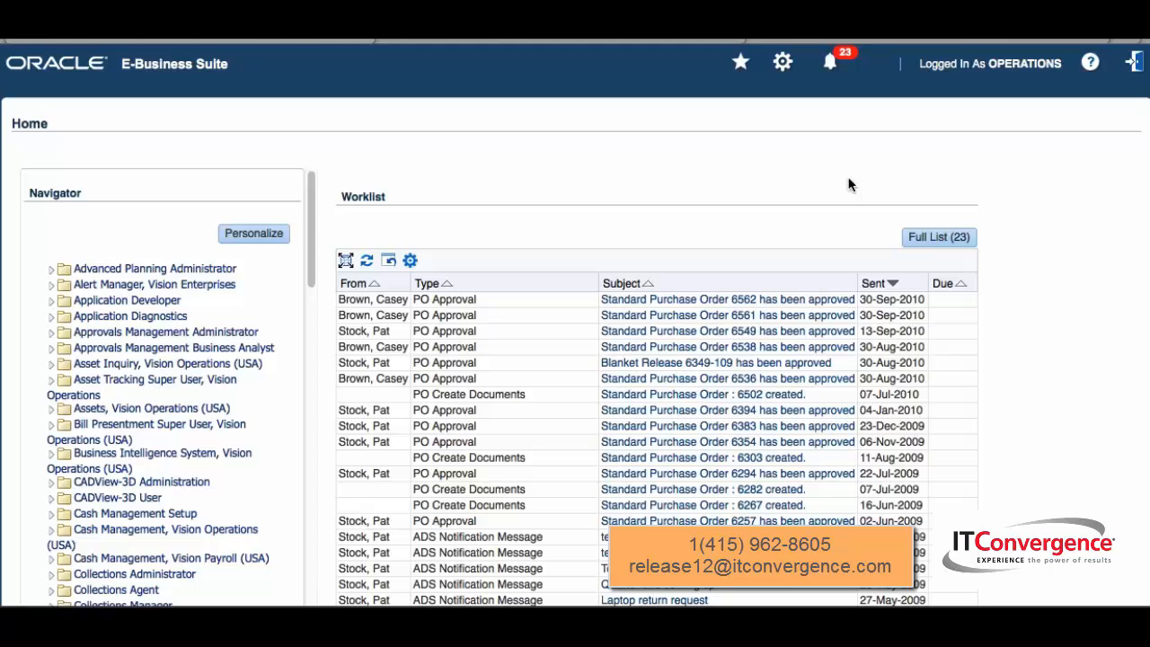
{"action": "mouse_move", "coordinate": [927, 380]}
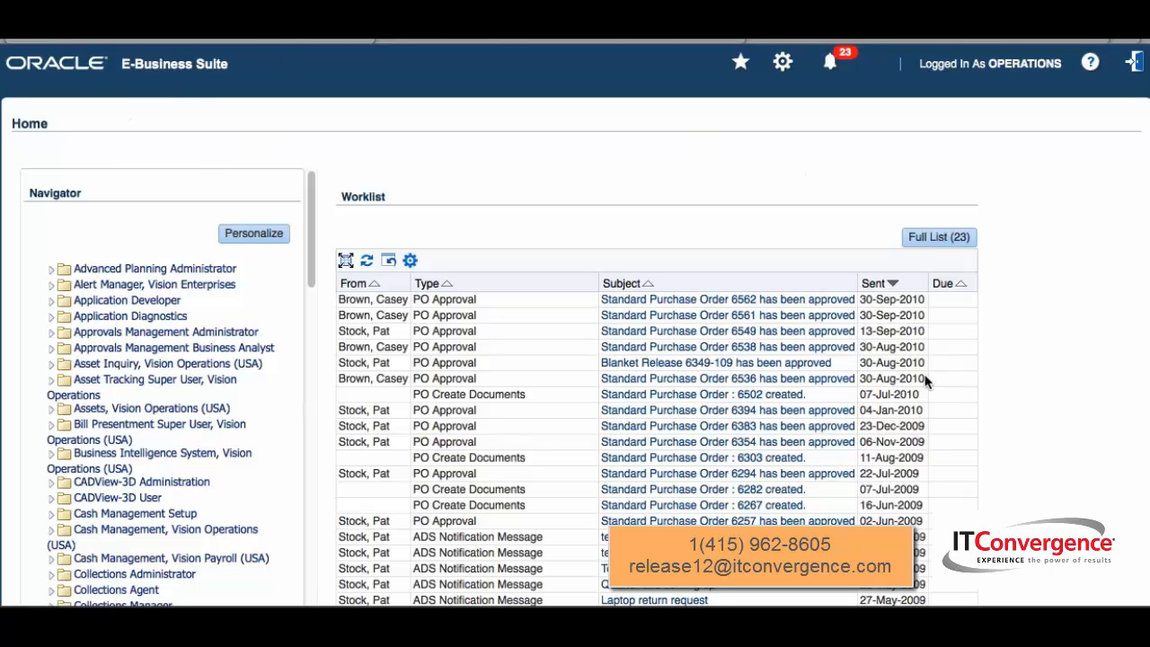
{"action": "mouse_move", "coordinate": [927, 381]}
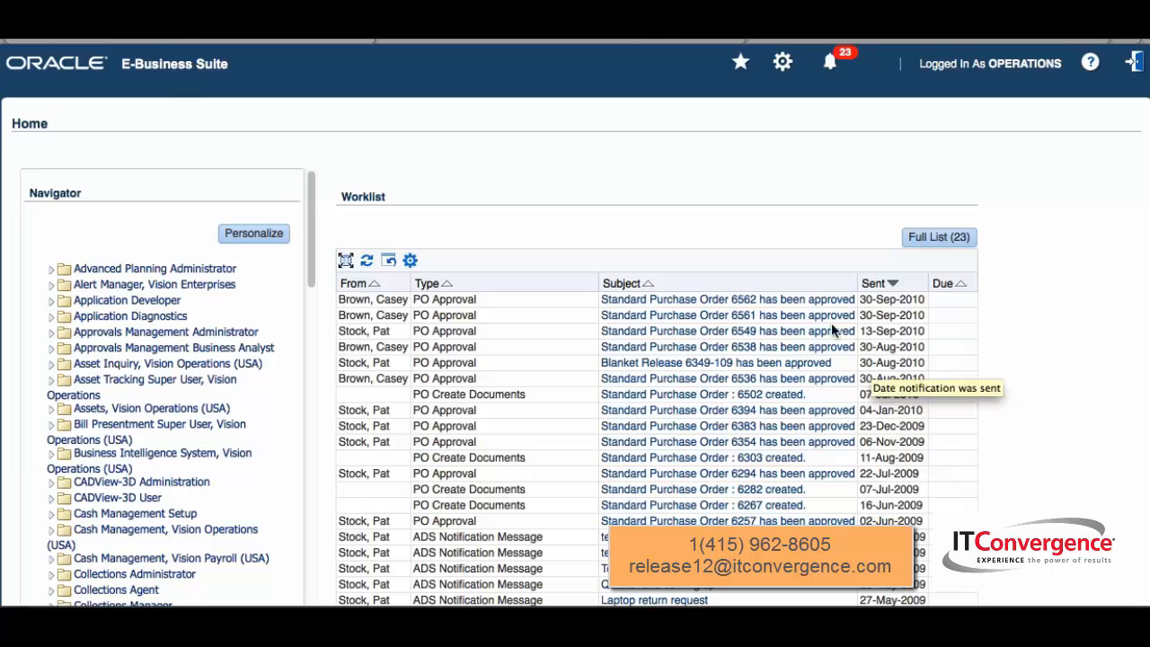
{"action": "mouse_move", "coordinate": [463, 185]}
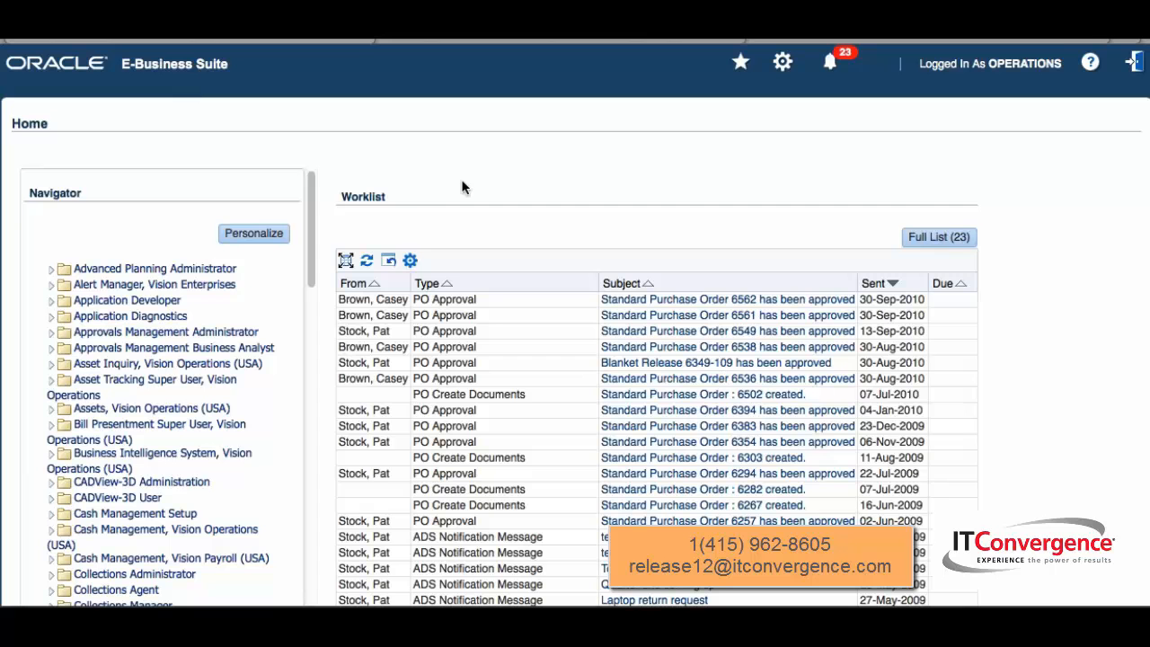
{"action": "mouse_move", "coordinate": [719, 185]}
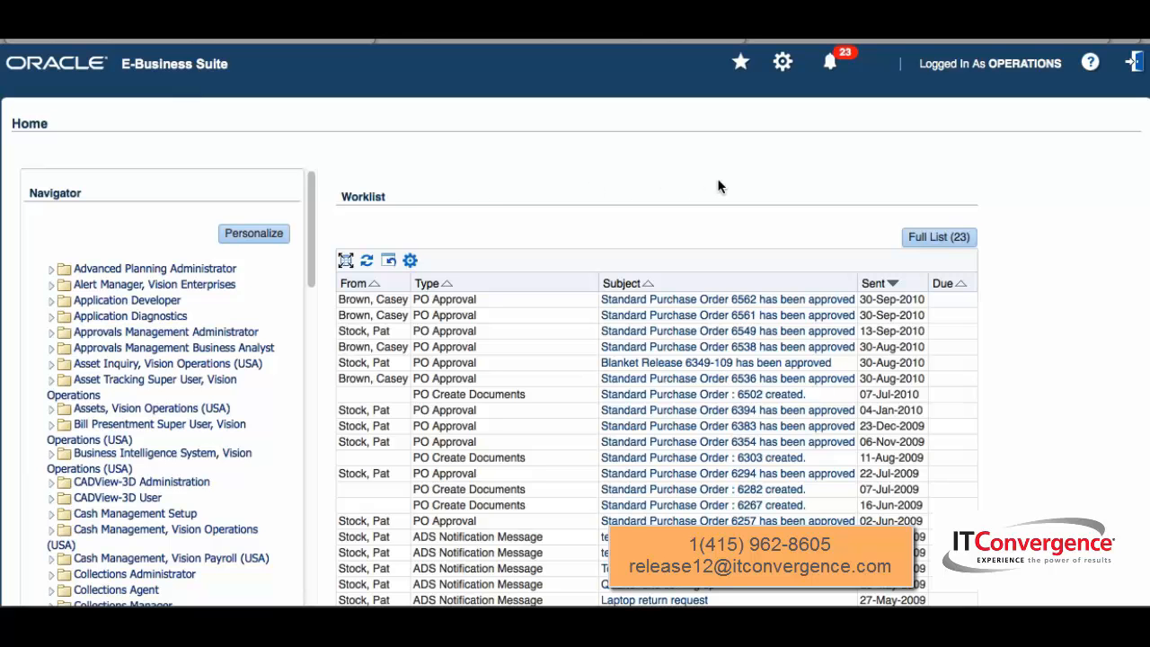
{"action": "mouse_move", "coordinate": [740, 158]}
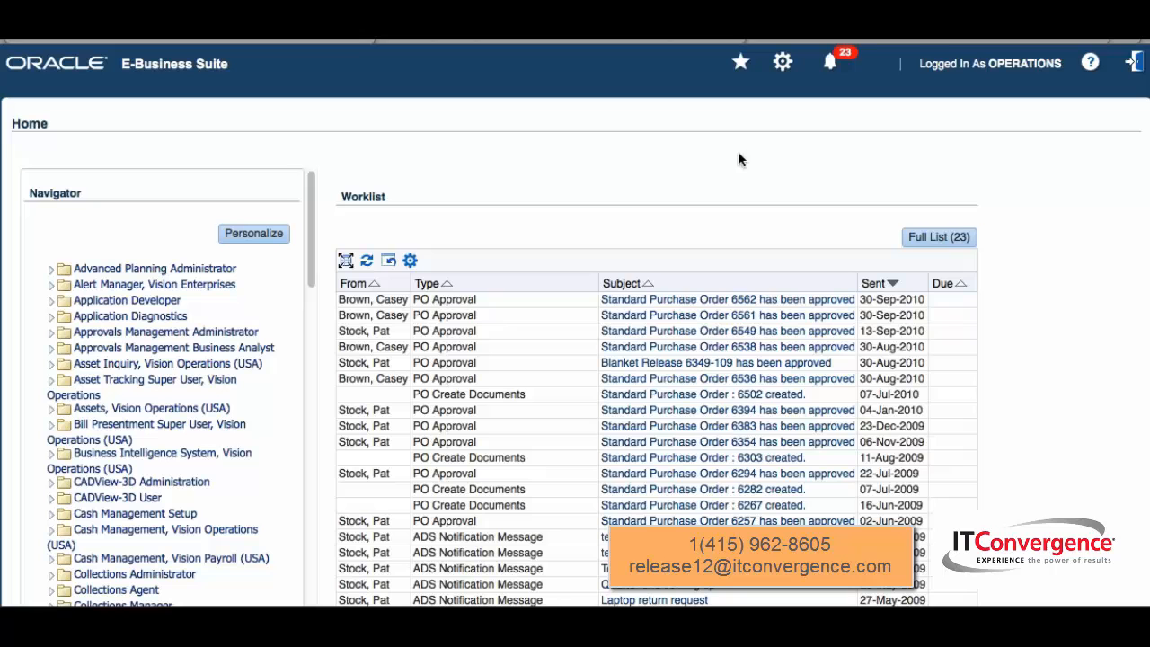
{"action": "mouse_move", "coordinate": [740, 63]}
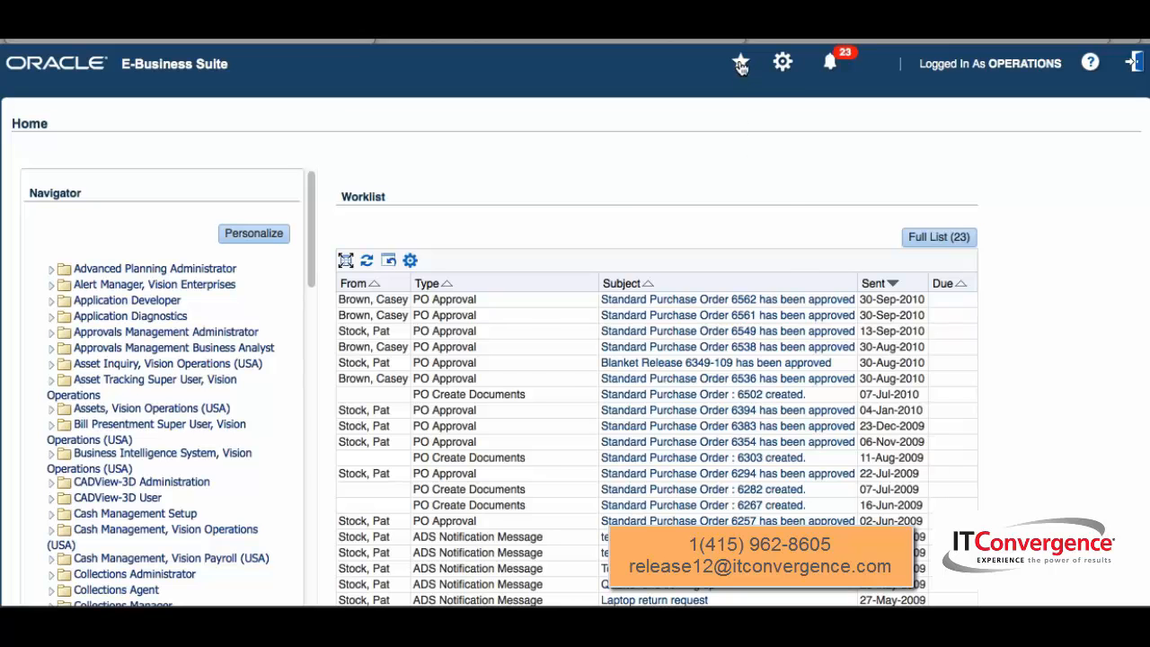
{"action": "left_click", "coordinate": [740, 61]}
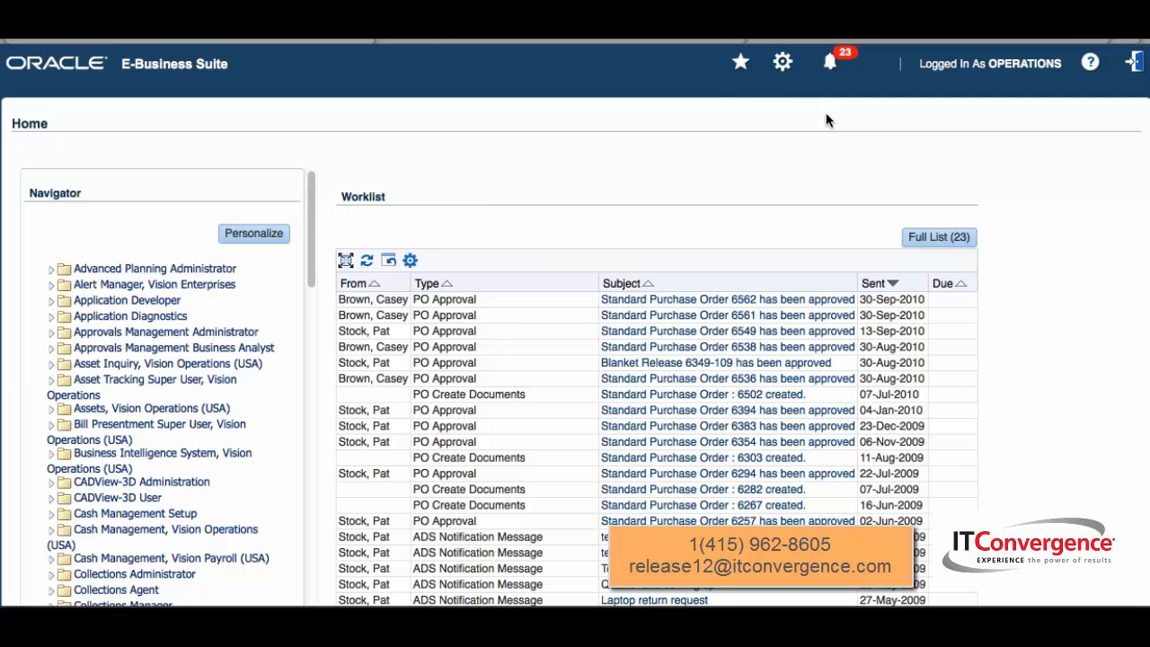
{"action": "mouse_move", "coordinate": [719, 90]}
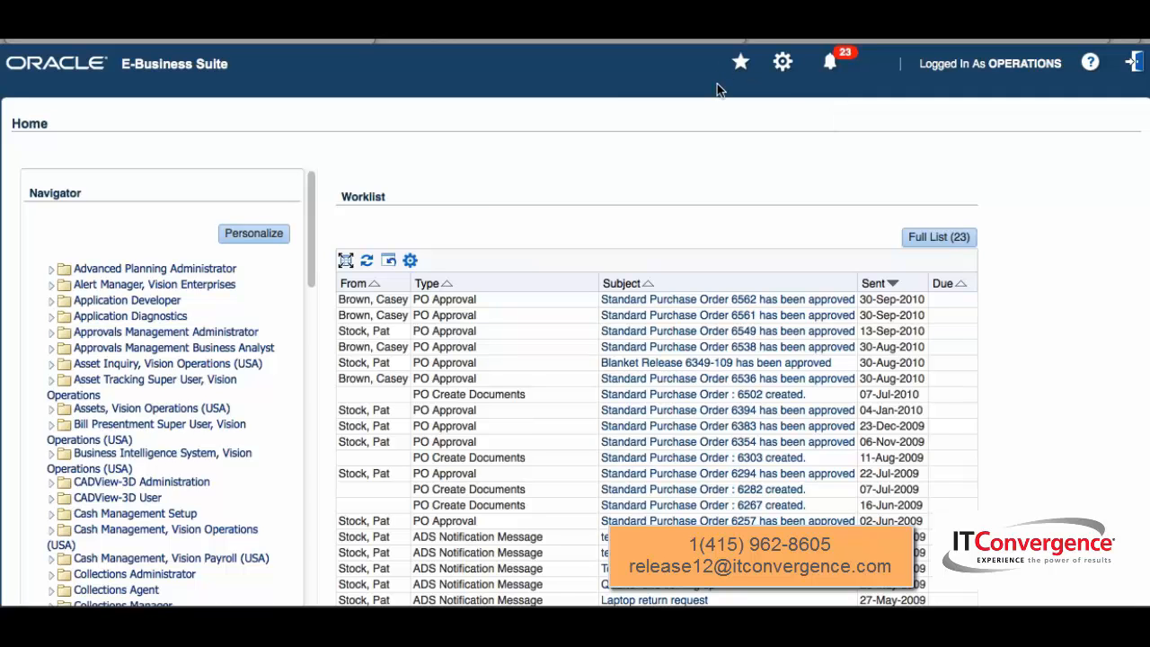
{"action": "mouse_move", "coordinate": [722, 102]}
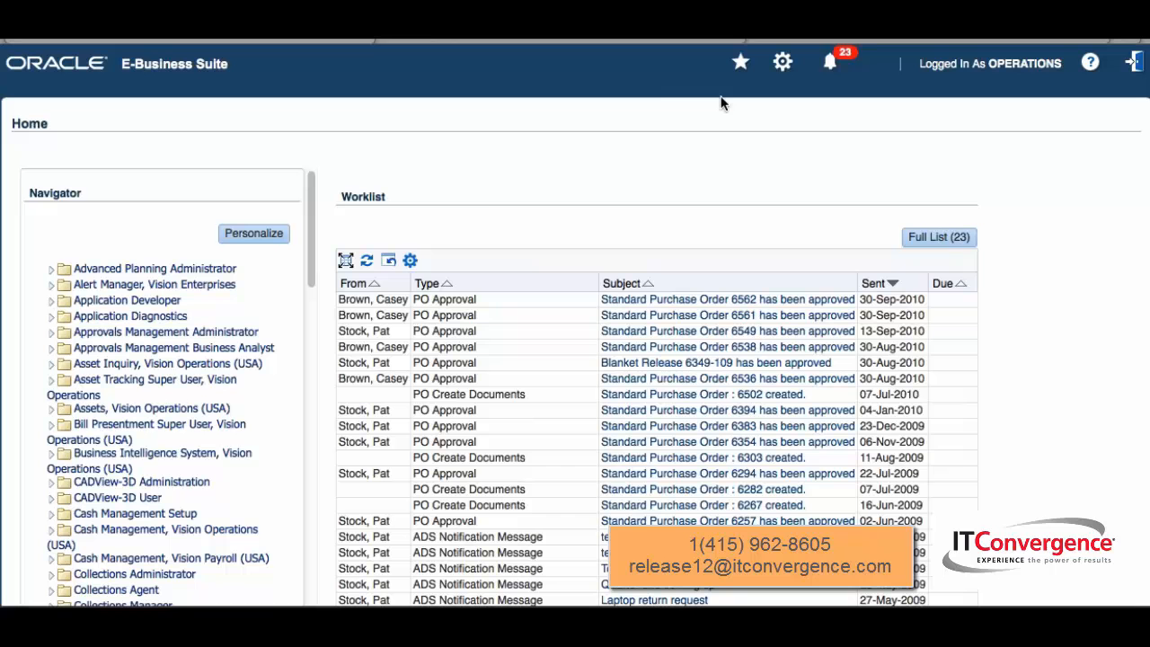
{"action": "mouse_move", "coordinate": [790, 151]}
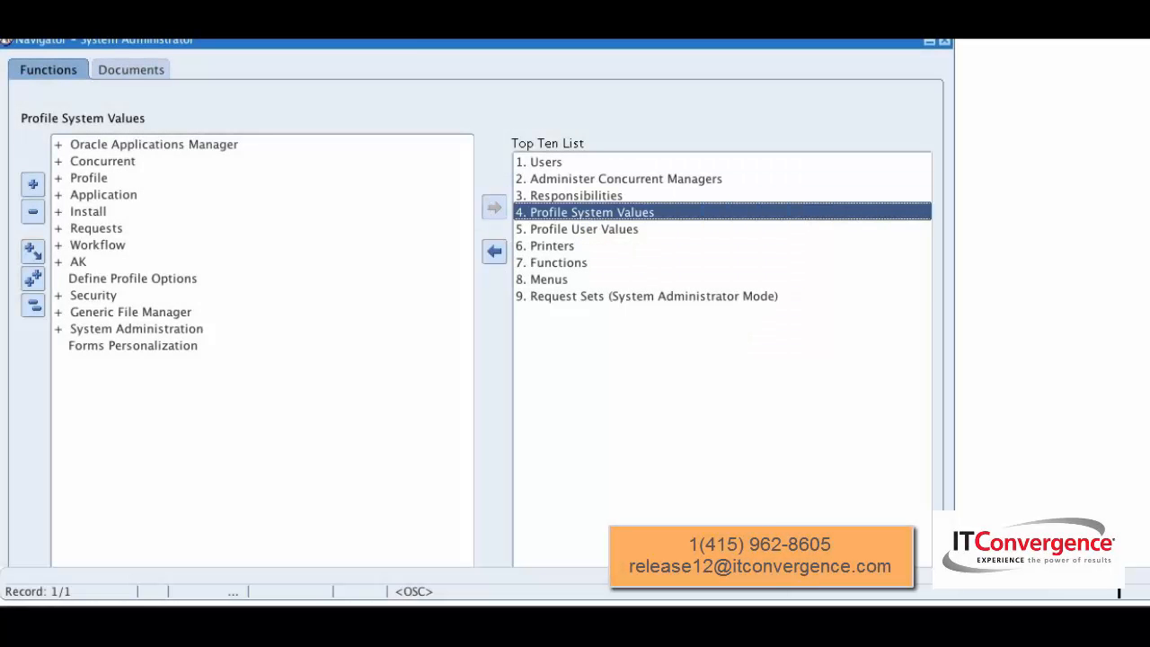
Find System Profile Values for user OPERATIONS and profile 'Self Service Personal Home Page mode'.
{"action": "double_click", "coordinate": [589, 212]}
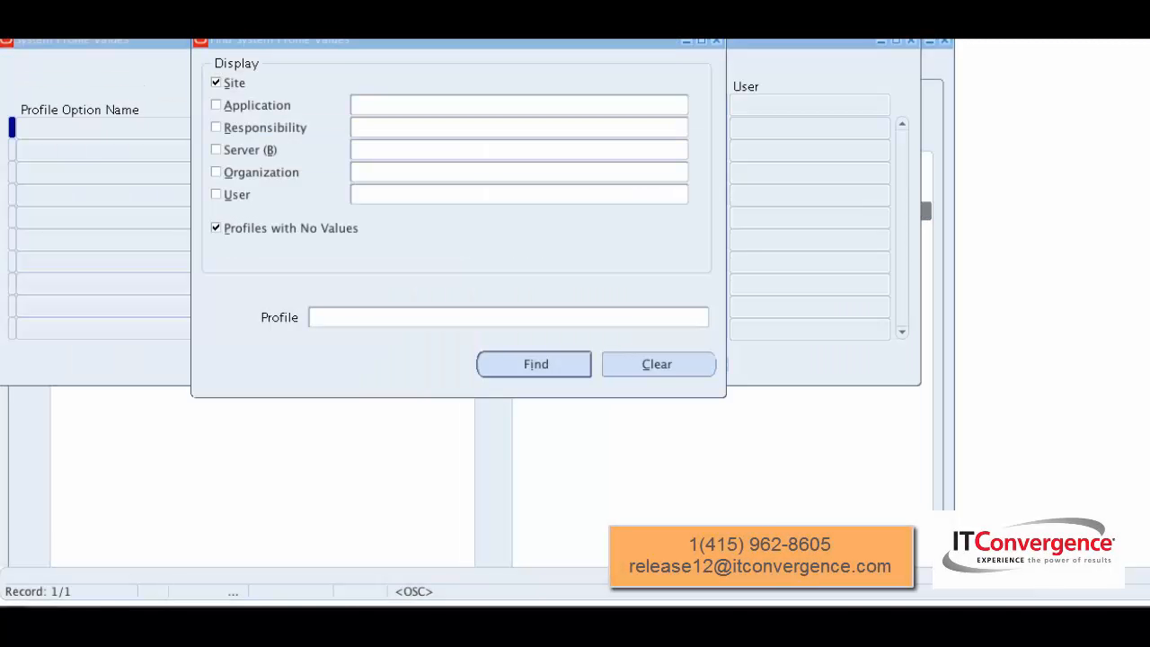
{"action": "type", "text": "OPERATION"}
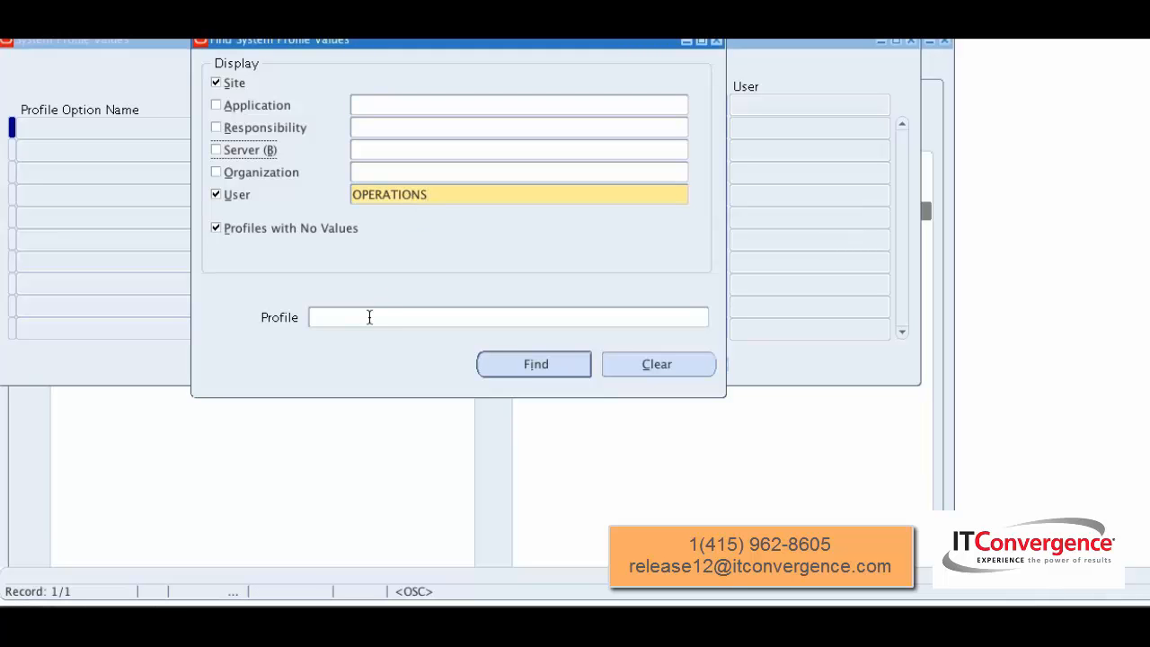
{"action": "type", "text": "Self Service Personal Home Page mode"}
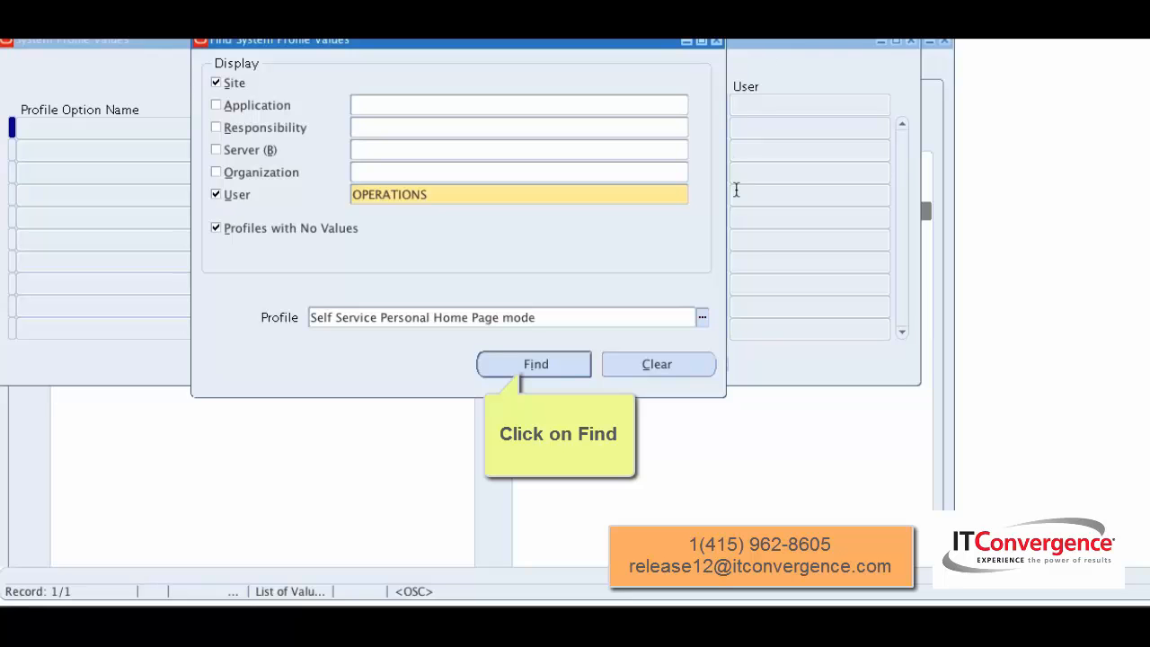
{"action": "left_click", "coordinate": [535, 363]}
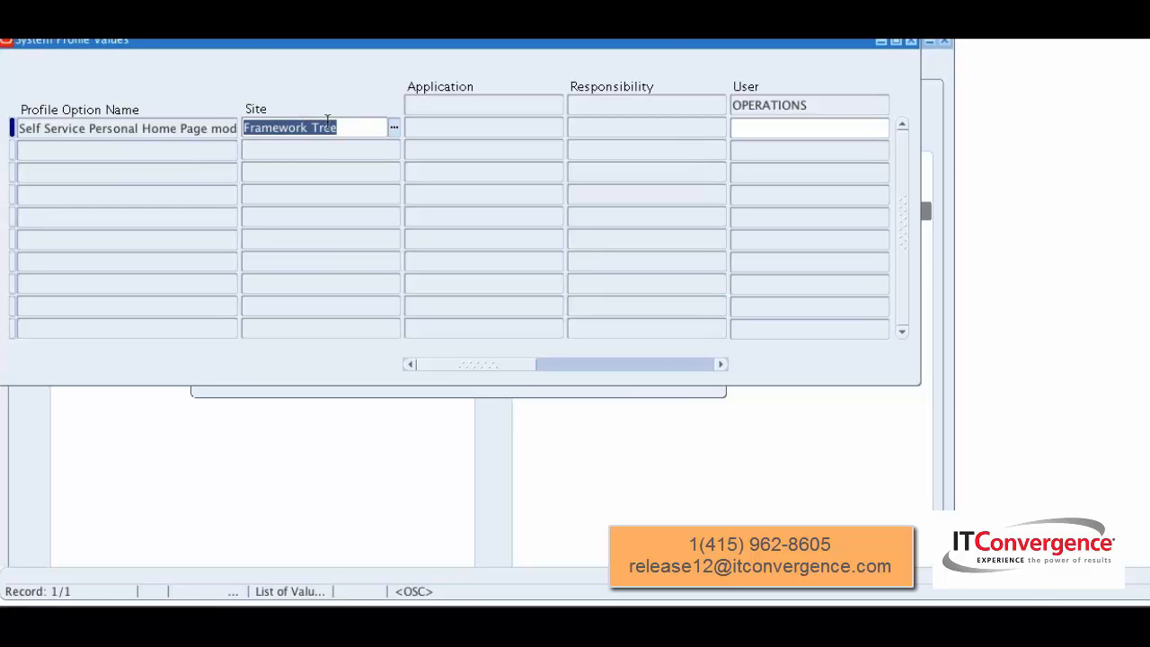
{"action": "mouse_move", "coordinate": [349, 127]}
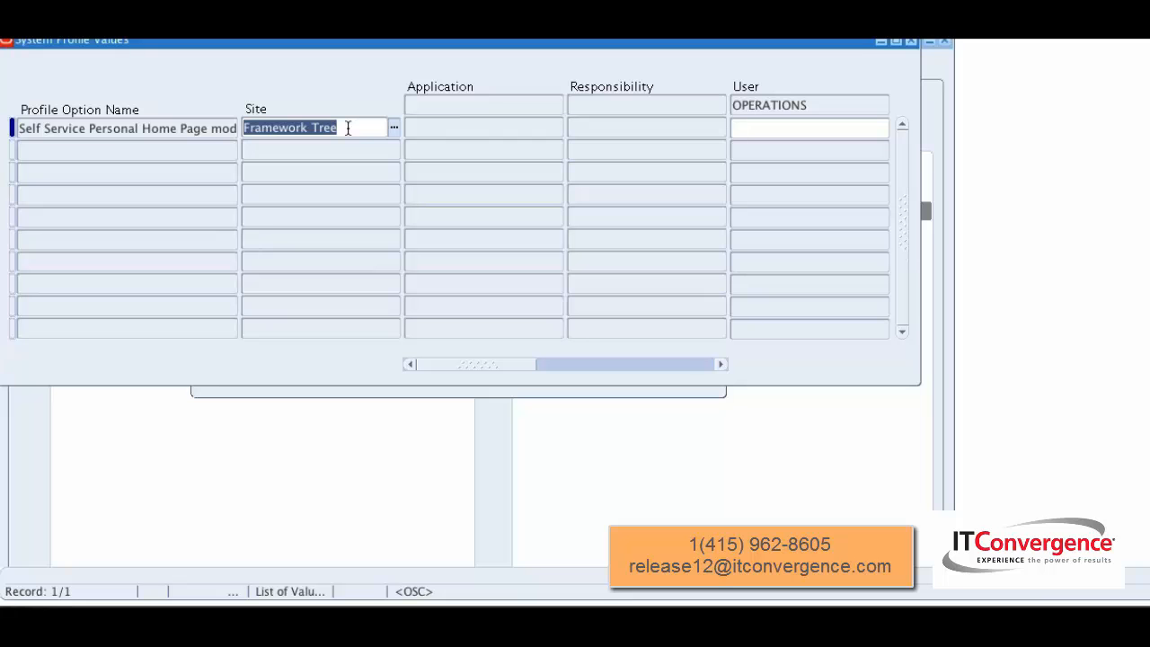
Set the OPERATIONS user value to Framework Simplified, save, and close the form.
{"action": "left_click", "coordinate": [808, 127]}
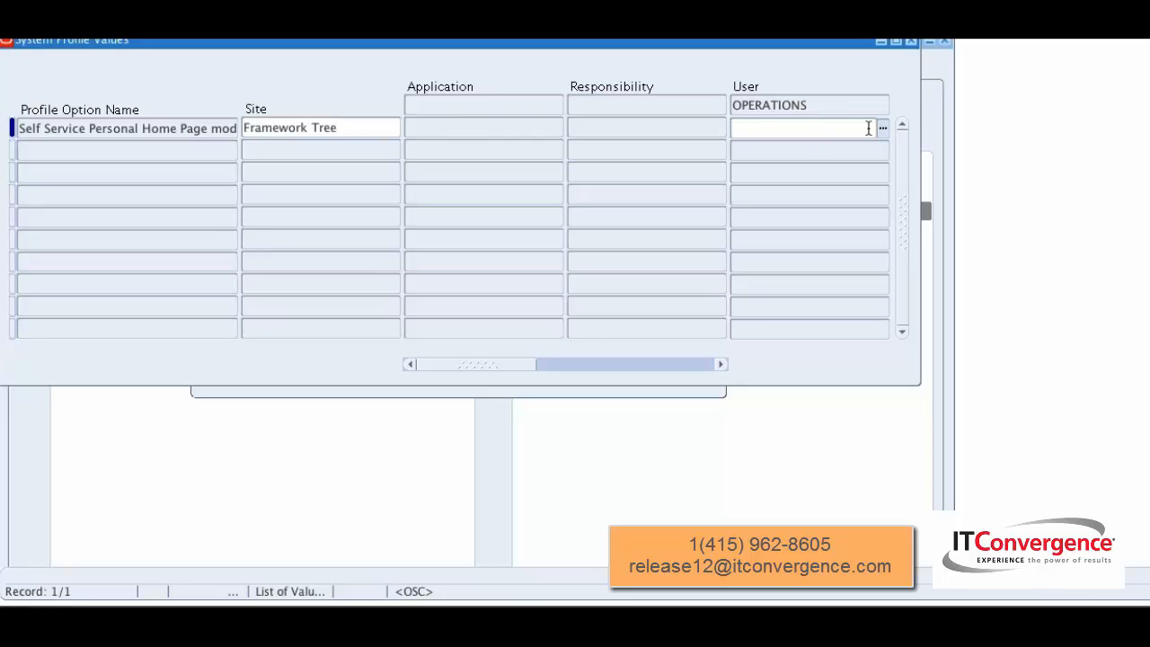
{"action": "left_click", "coordinate": [882, 126]}
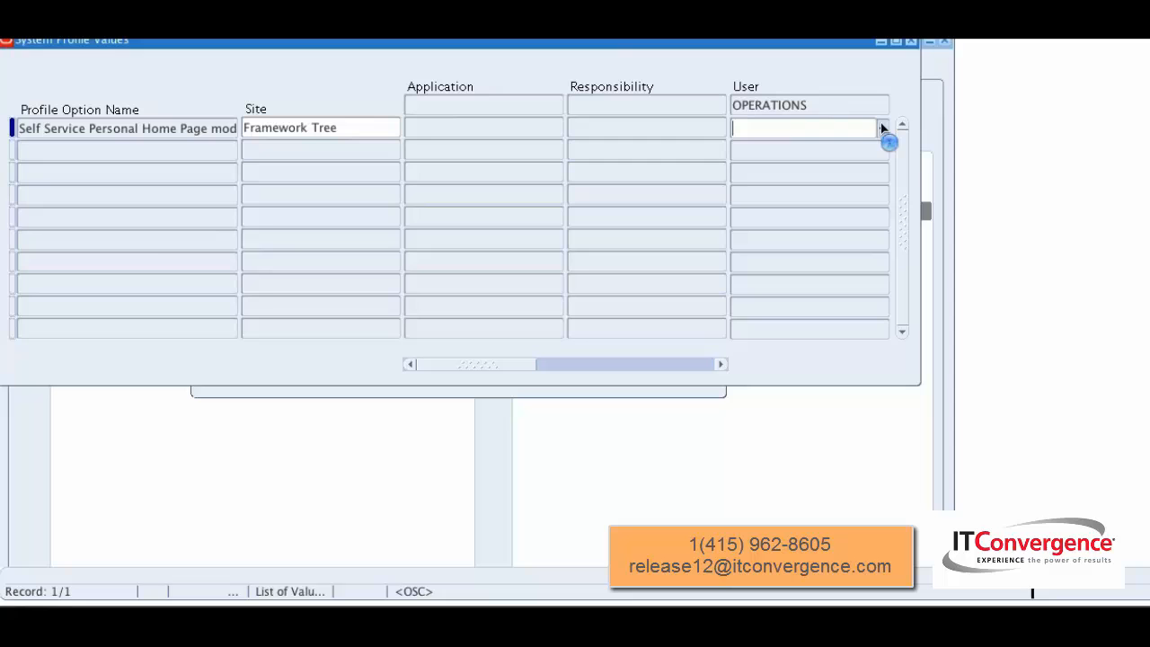
{"action": "left_click", "coordinate": [882, 128]}
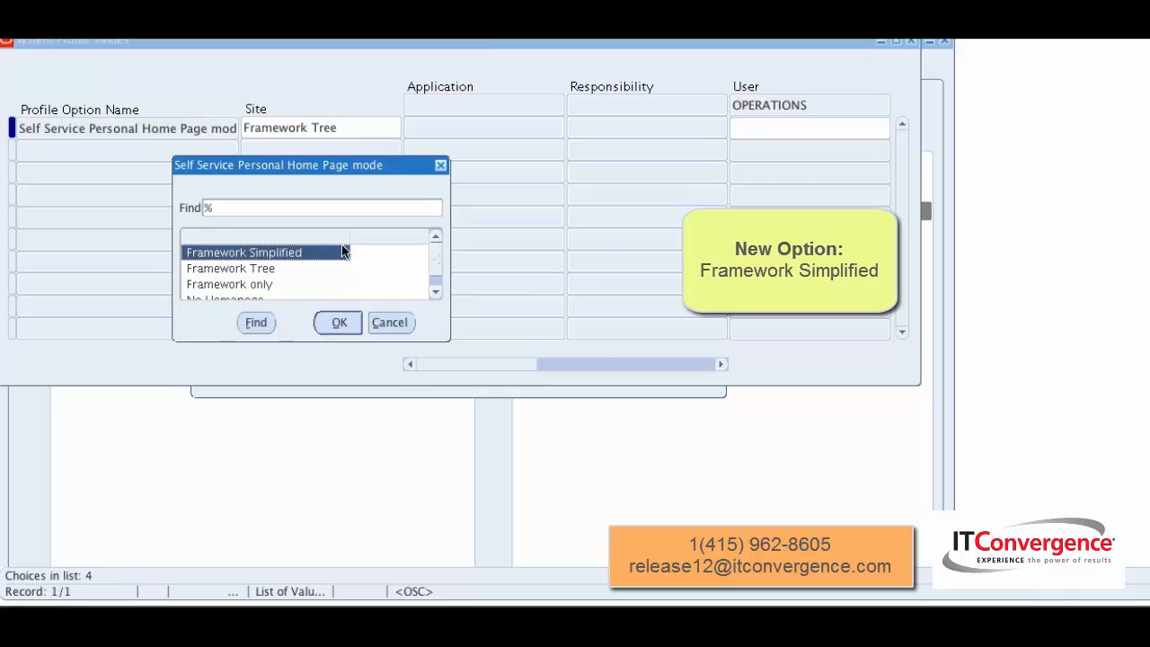
{"action": "left_click", "coordinate": [337, 322]}
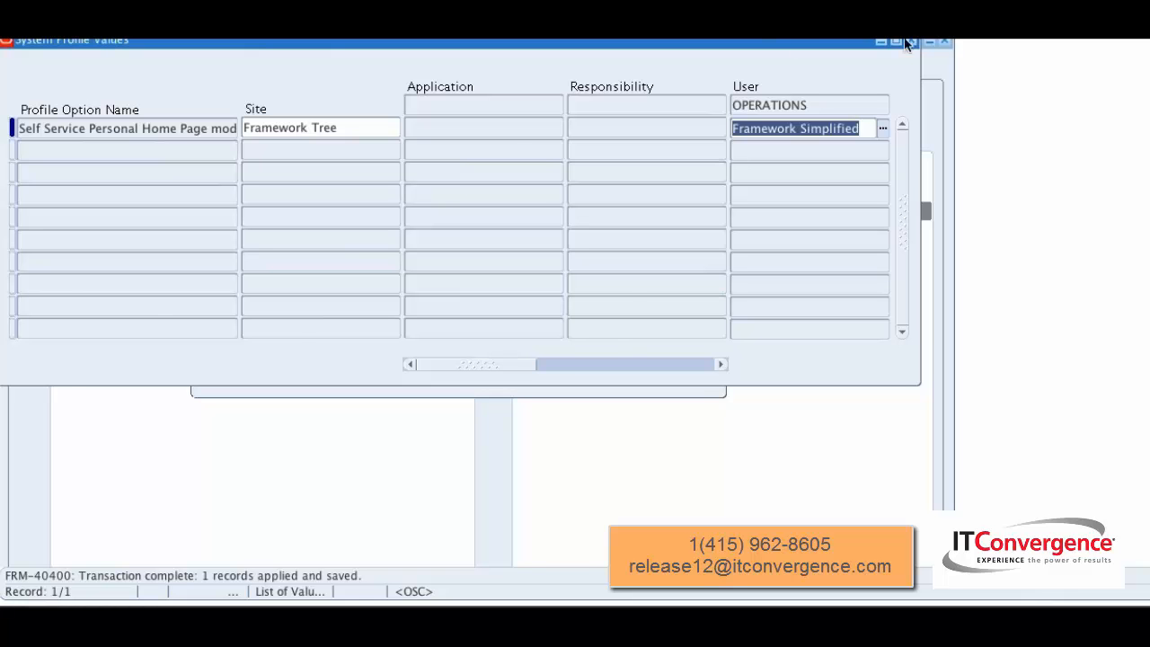
{"action": "left_click", "coordinate": [907, 41]}
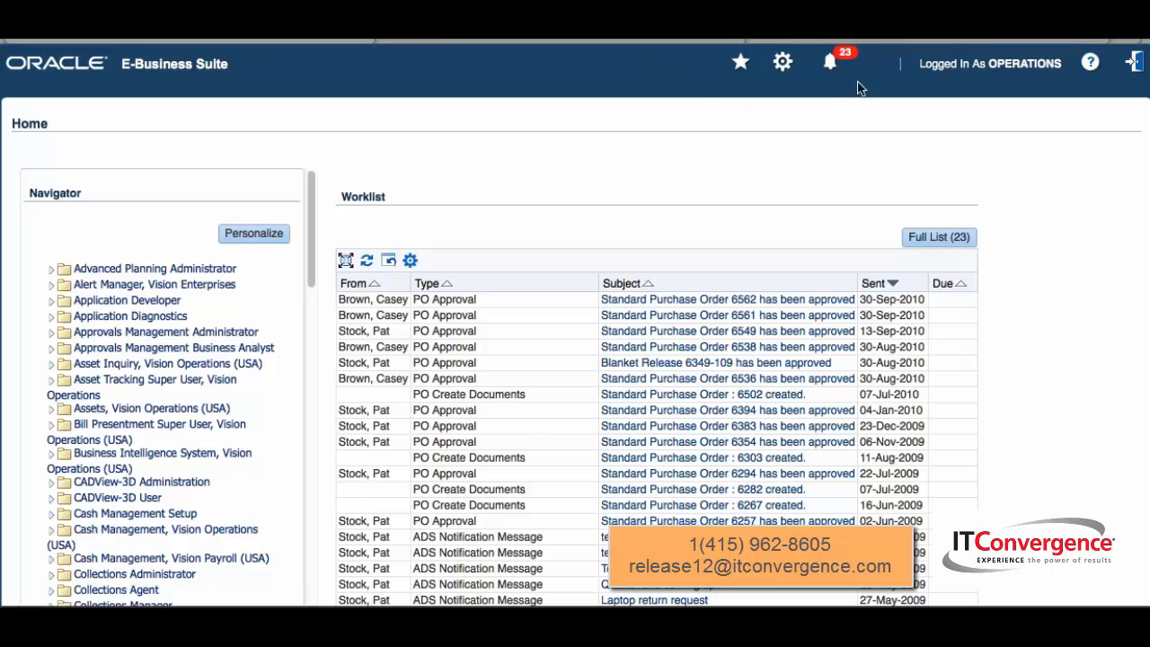
{"action": "left_click", "coordinate": [781, 61]}
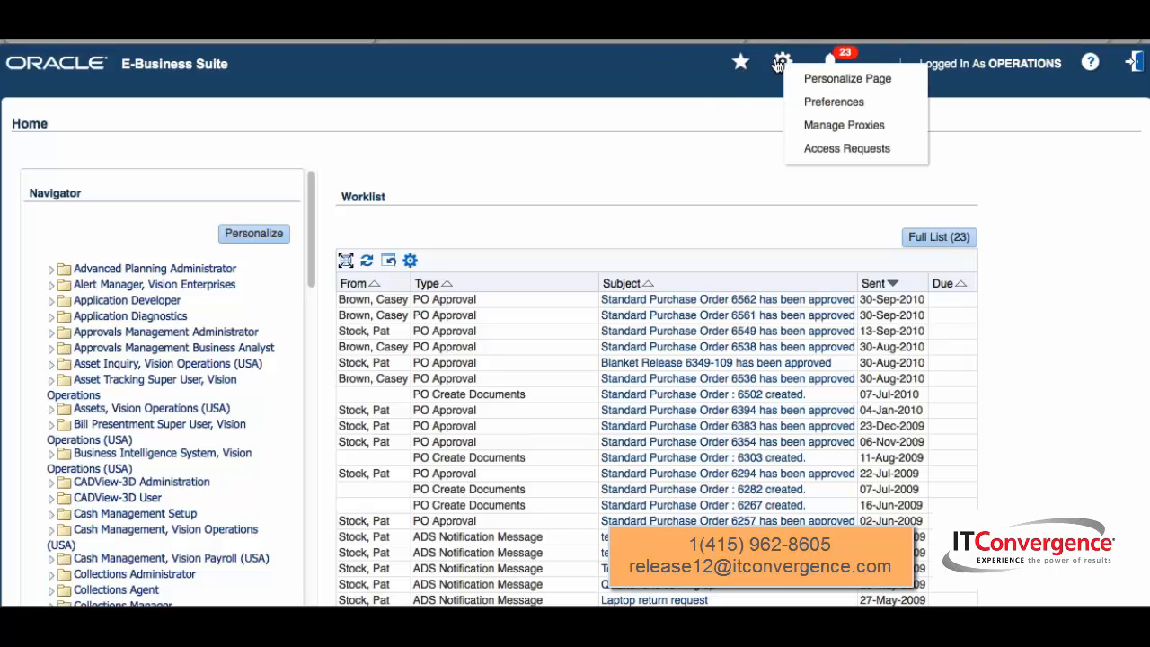
{"action": "mouse_move", "coordinate": [833, 100]}
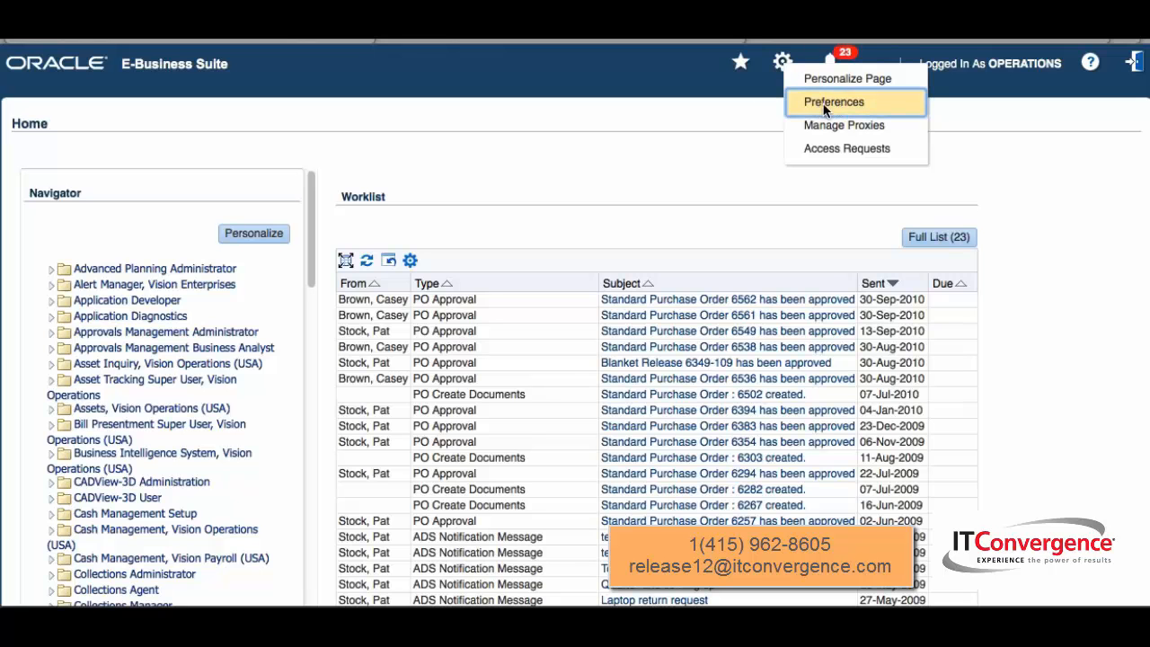
{"action": "left_click", "coordinate": [834, 101]}
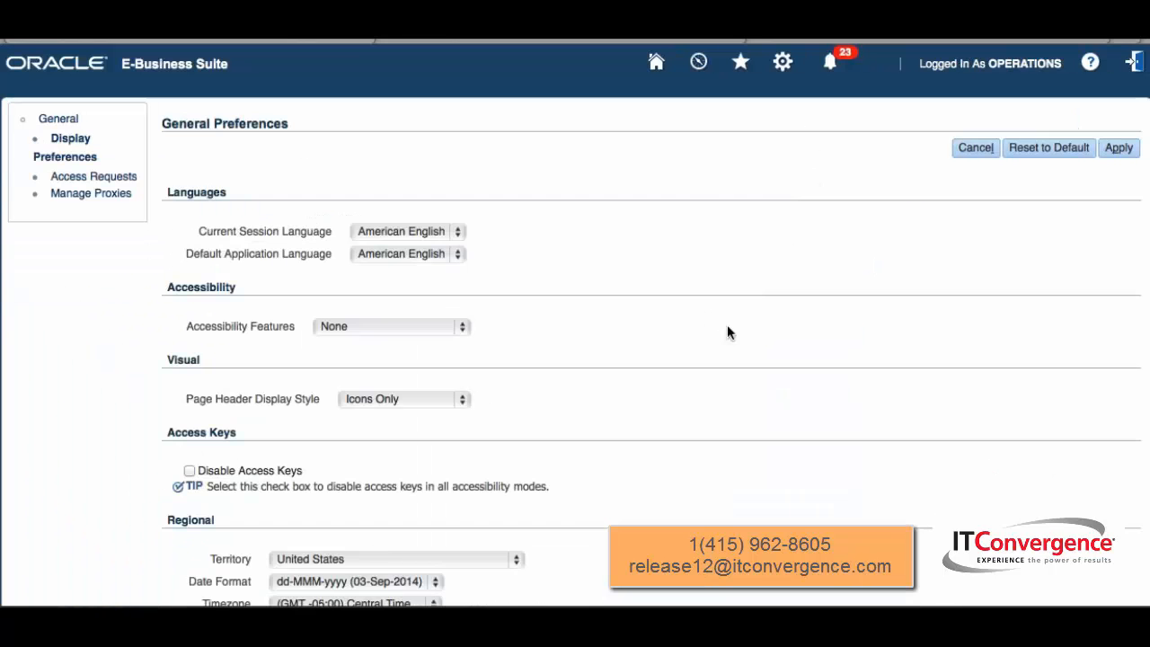
{"action": "scroll", "scroll_direction": "down", "scroll_amount": 3}
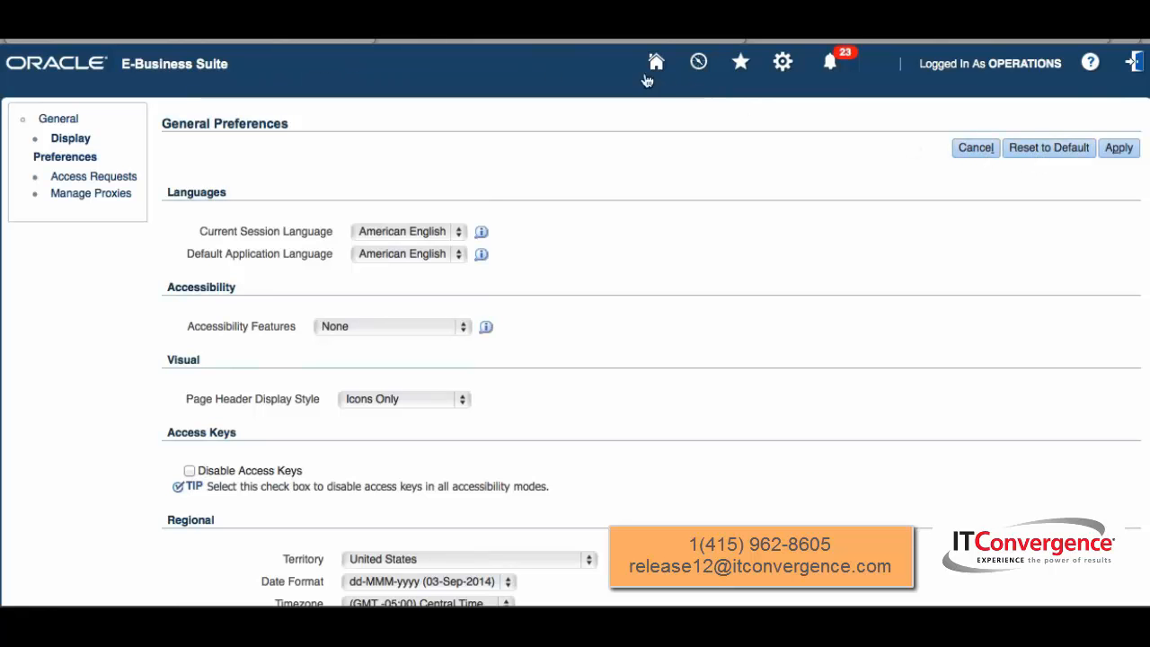
{"action": "mouse_move", "coordinate": [727, 50]}
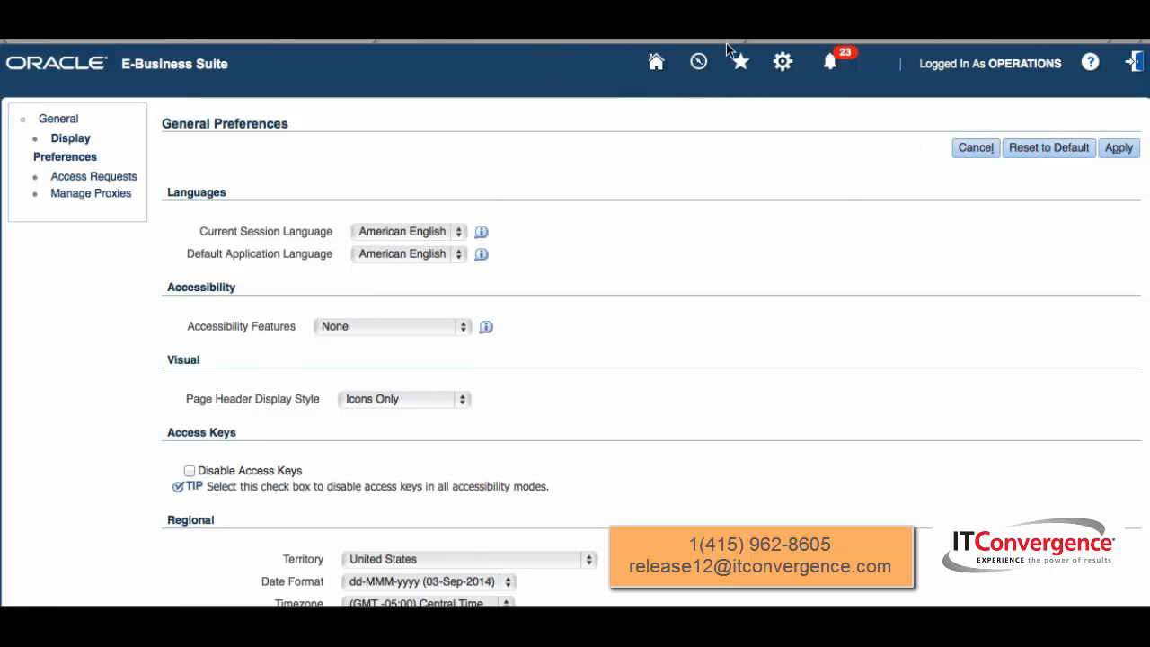
{"action": "mouse_move", "coordinate": [654, 63]}
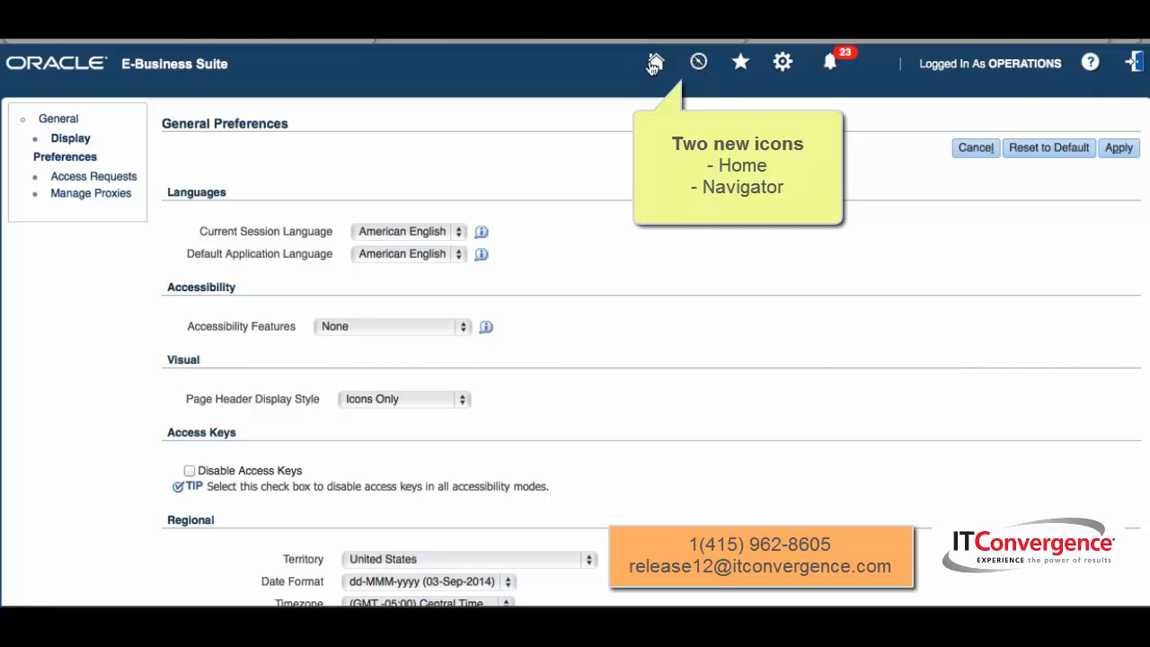
{"action": "mouse_move", "coordinate": [663, 72]}
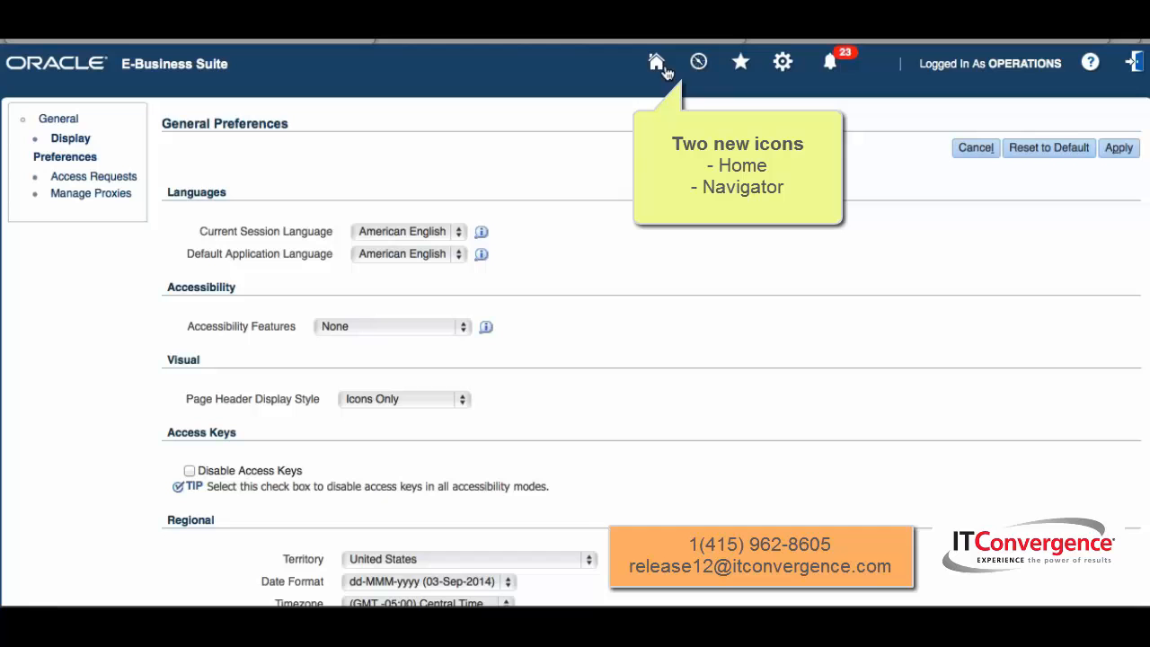
{"action": "mouse_move", "coordinate": [657, 63]}
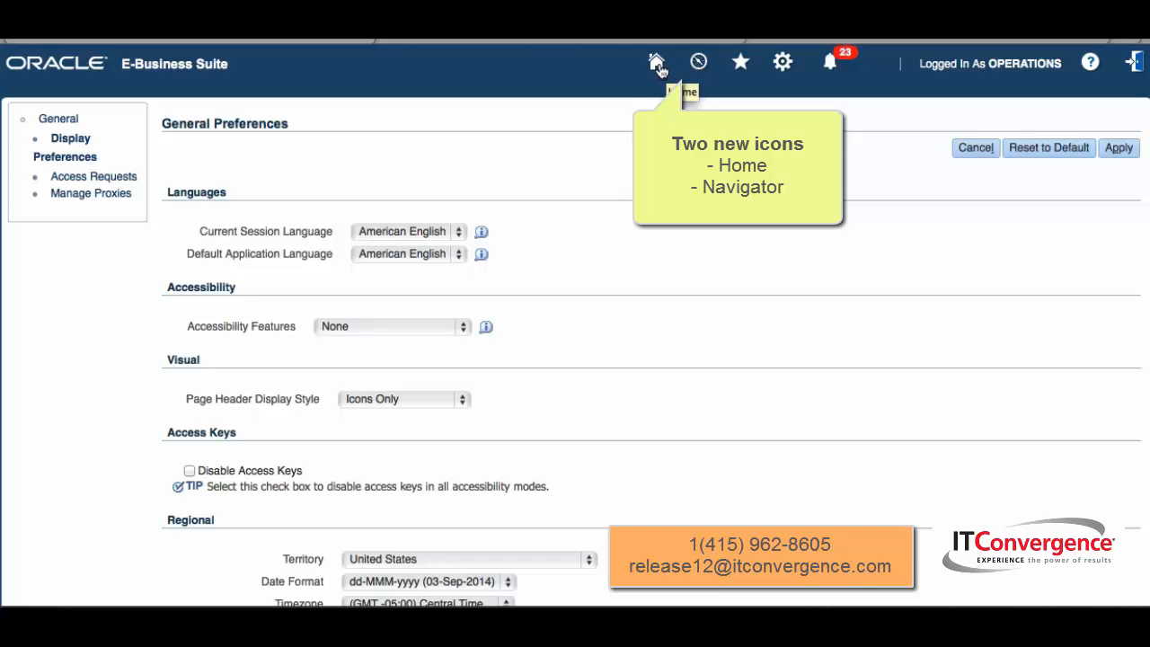
{"action": "mouse_move", "coordinate": [668, 68]}
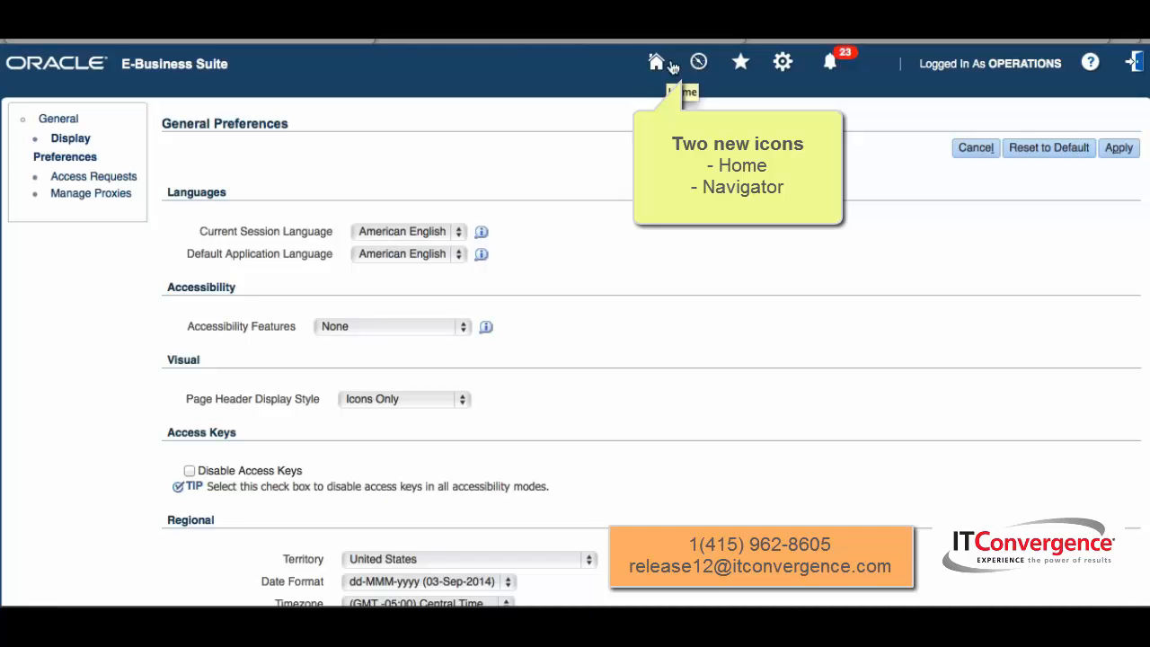
{"action": "mouse_move", "coordinate": [697, 63]}
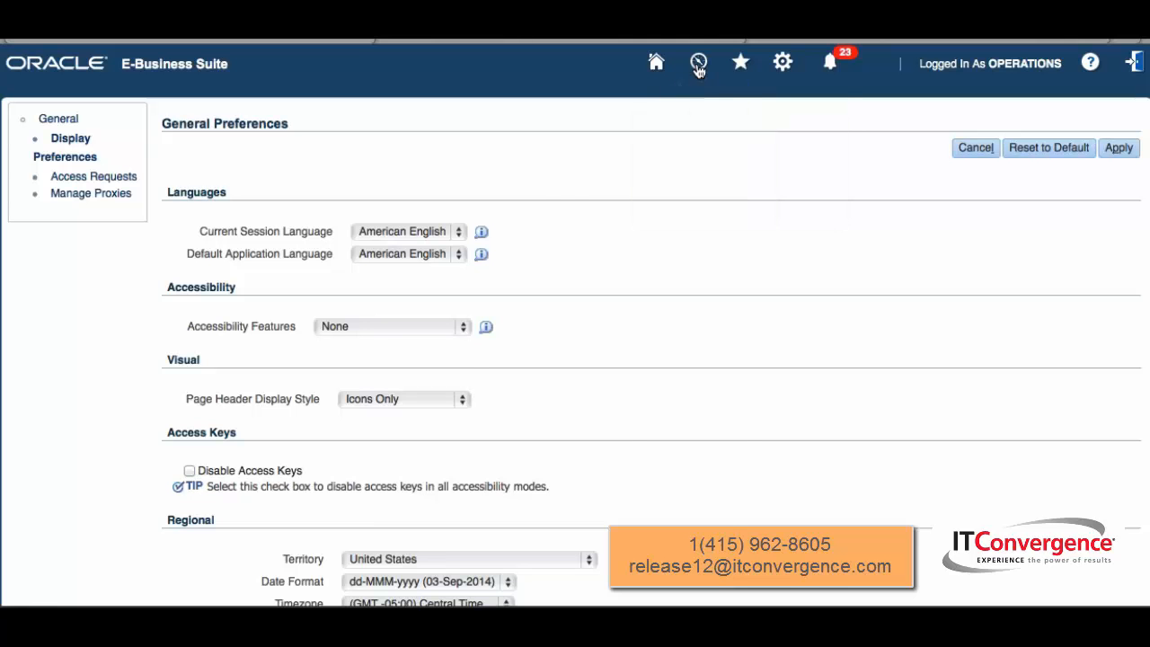
{"action": "left_click", "coordinate": [697, 61]}
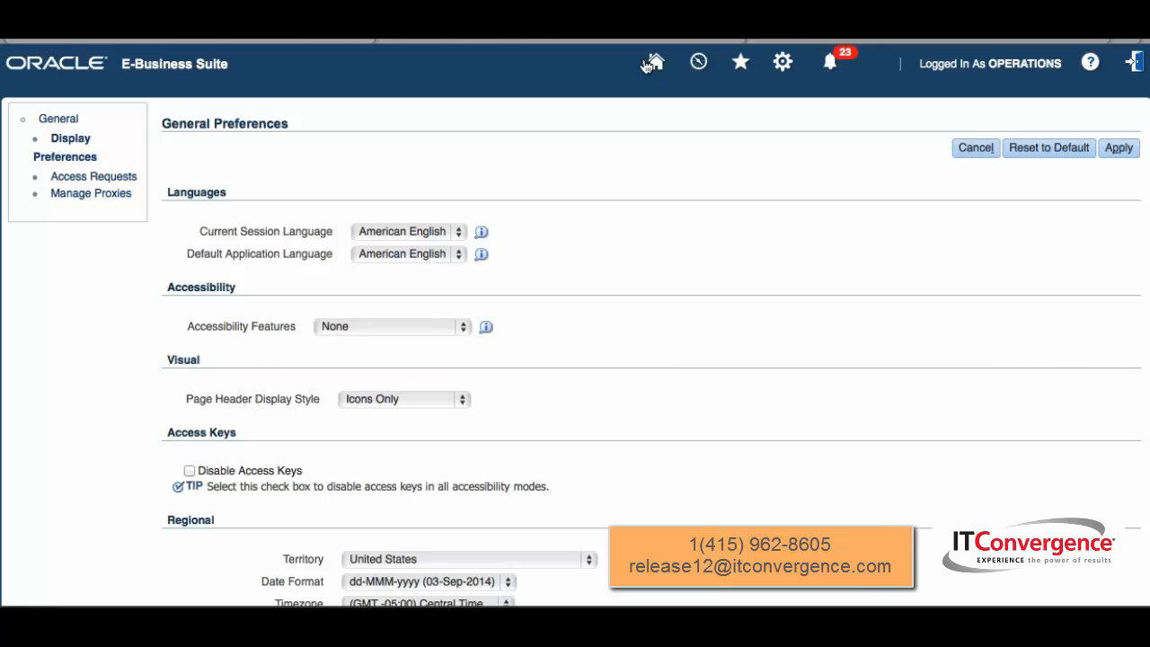
{"action": "mouse_move", "coordinate": [650, 66]}
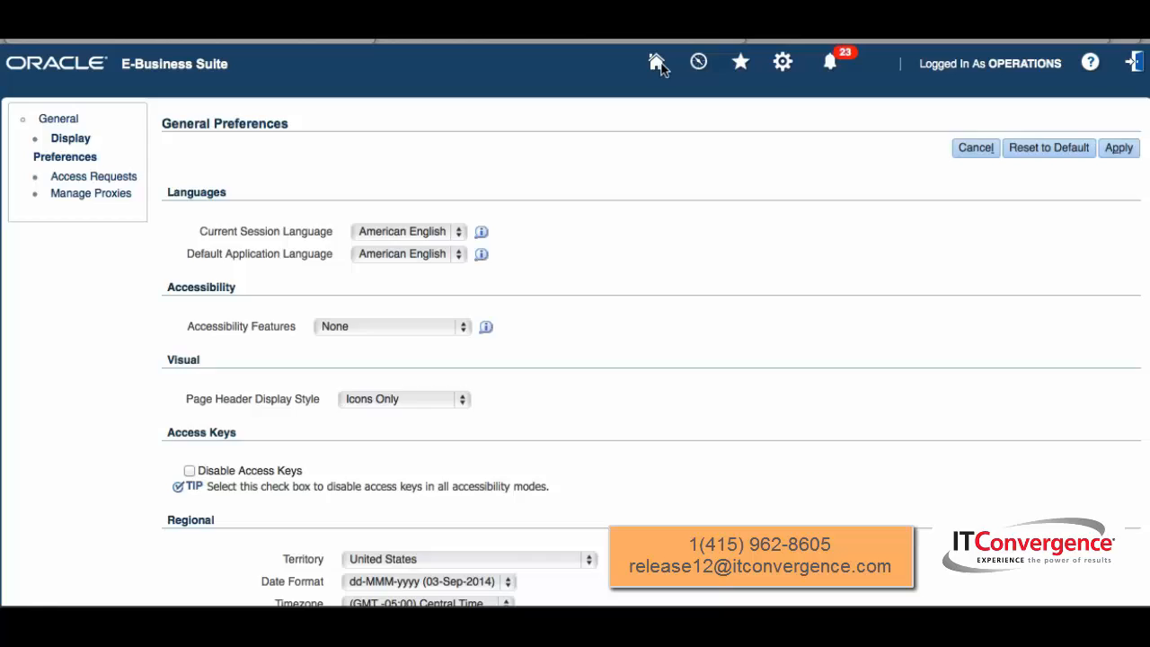
{"action": "left_click", "coordinate": [658, 61]}
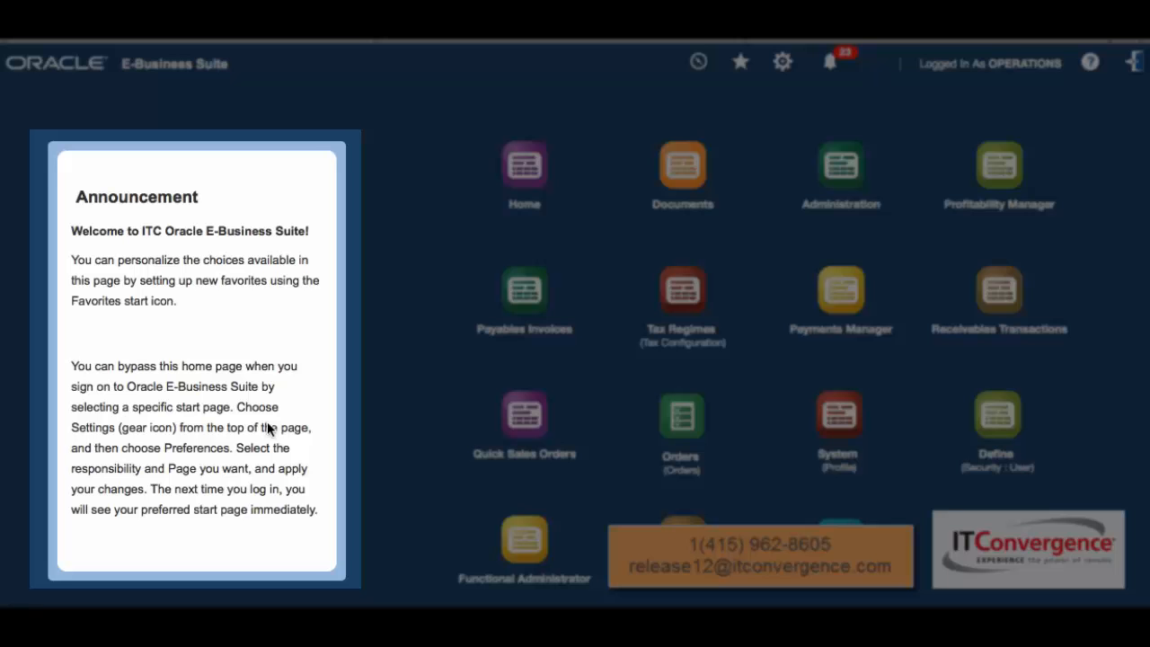
{"action": "mouse_move", "coordinate": [295, 352]}
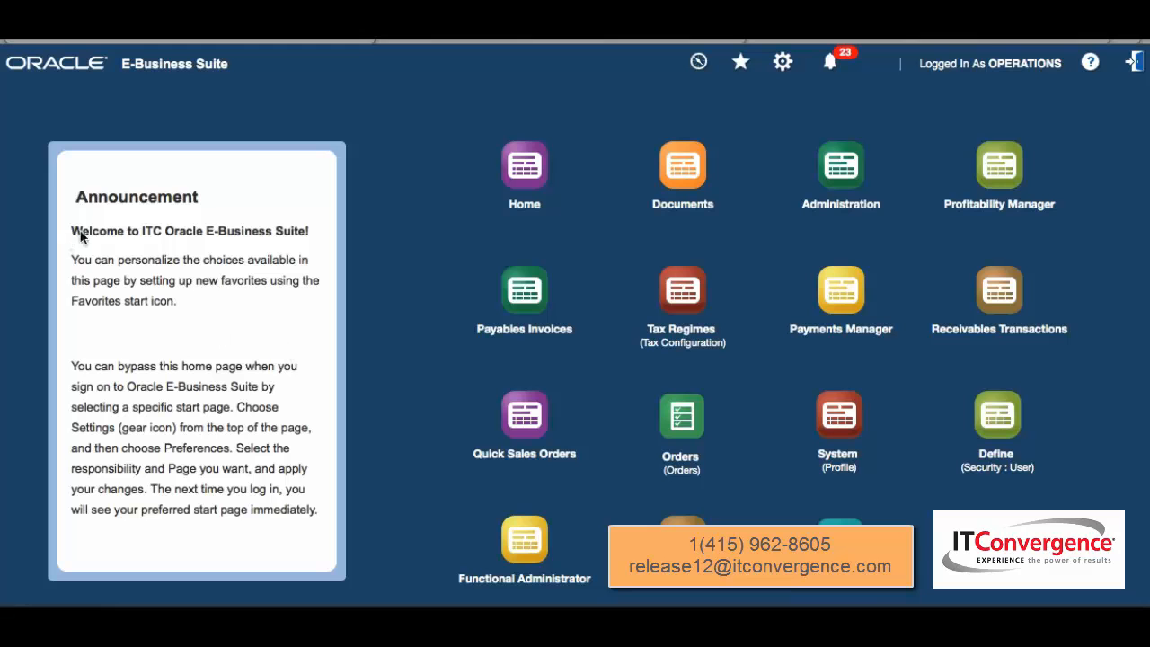
{"action": "mouse_move", "coordinate": [231, 243]}
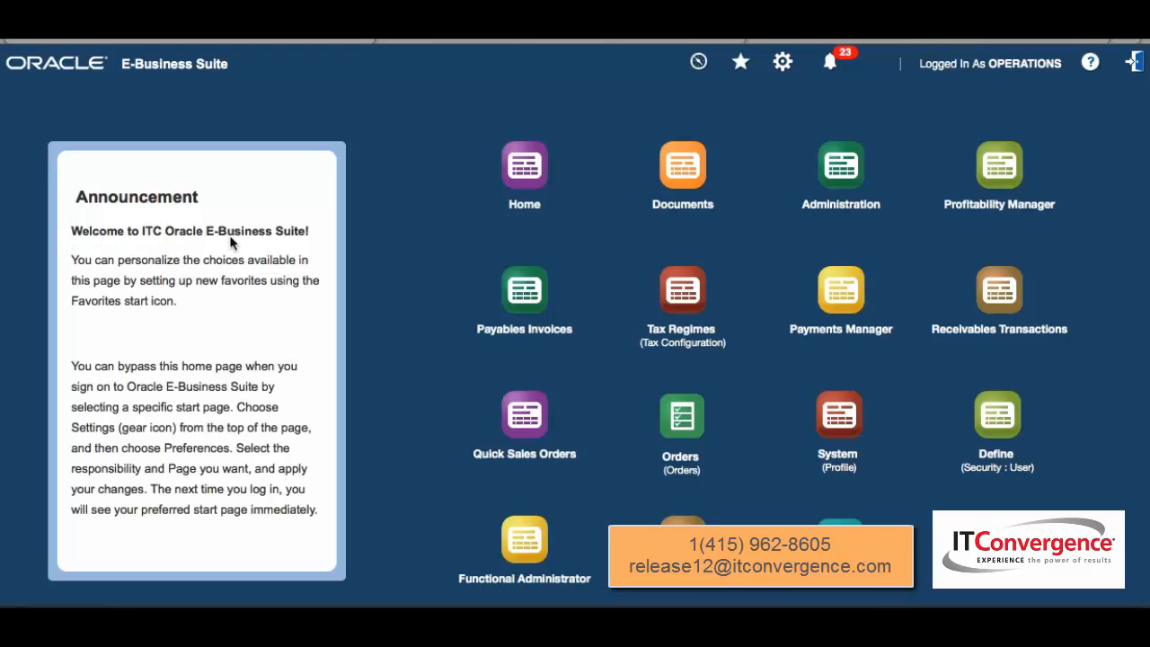
{"action": "mouse_move", "coordinate": [51, 276]}
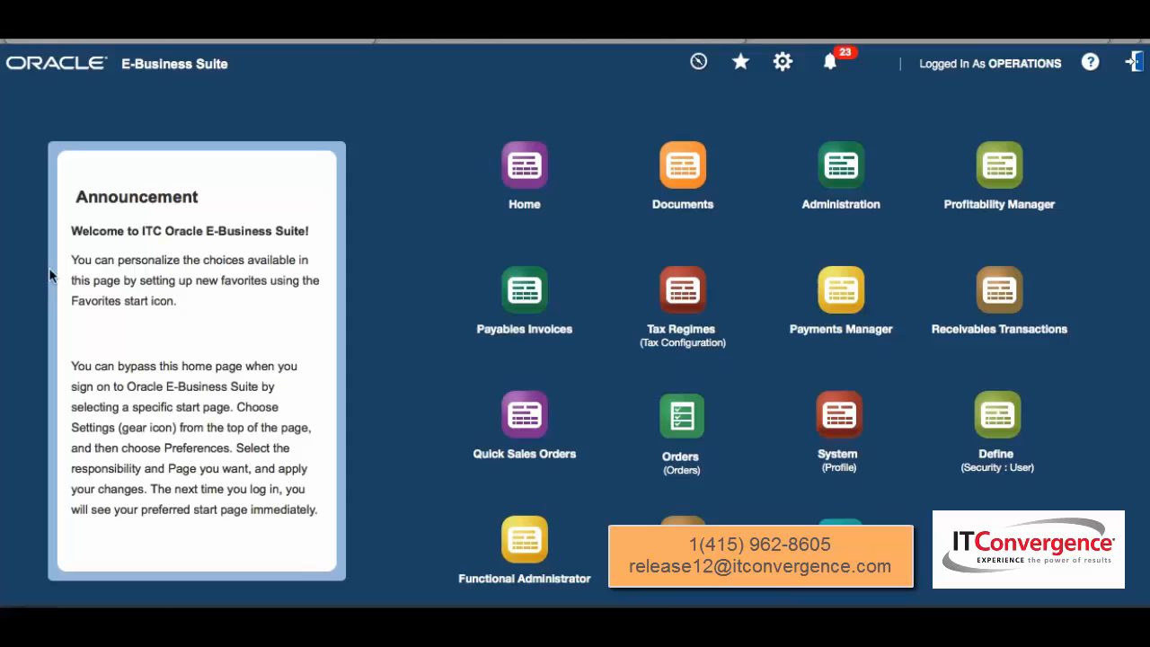
{"action": "mouse_move", "coordinate": [348, 521]}
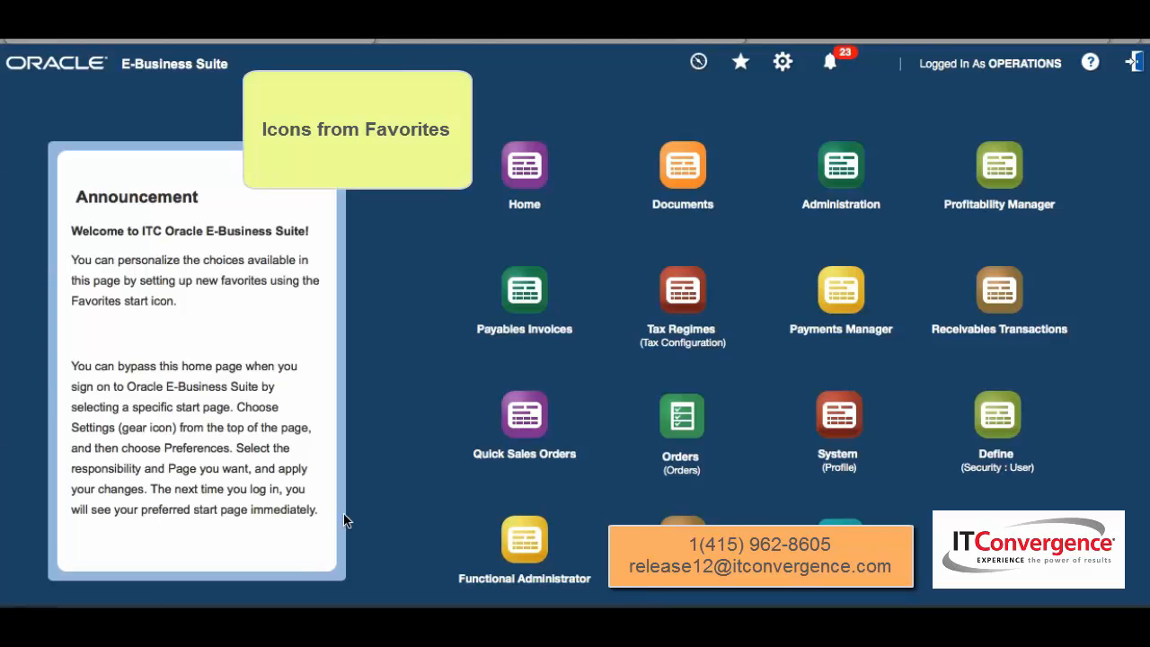
{"action": "mouse_move", "coordinate": [654, 140]}
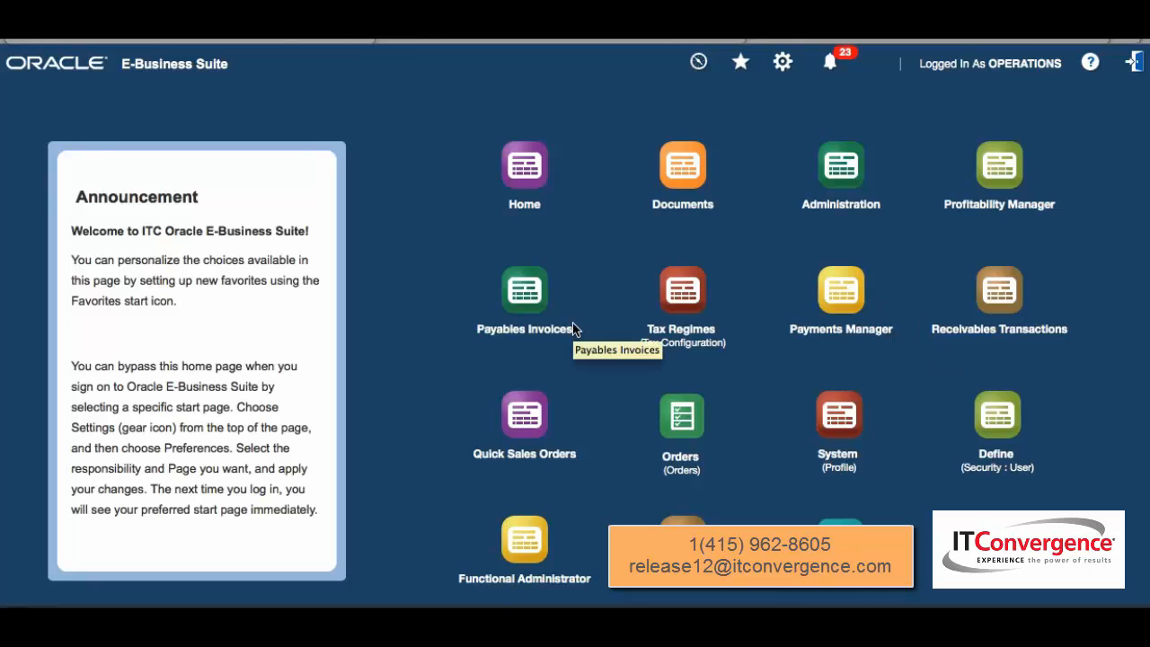
{"action": "mouse_move", "coordinate": [532, 306]}
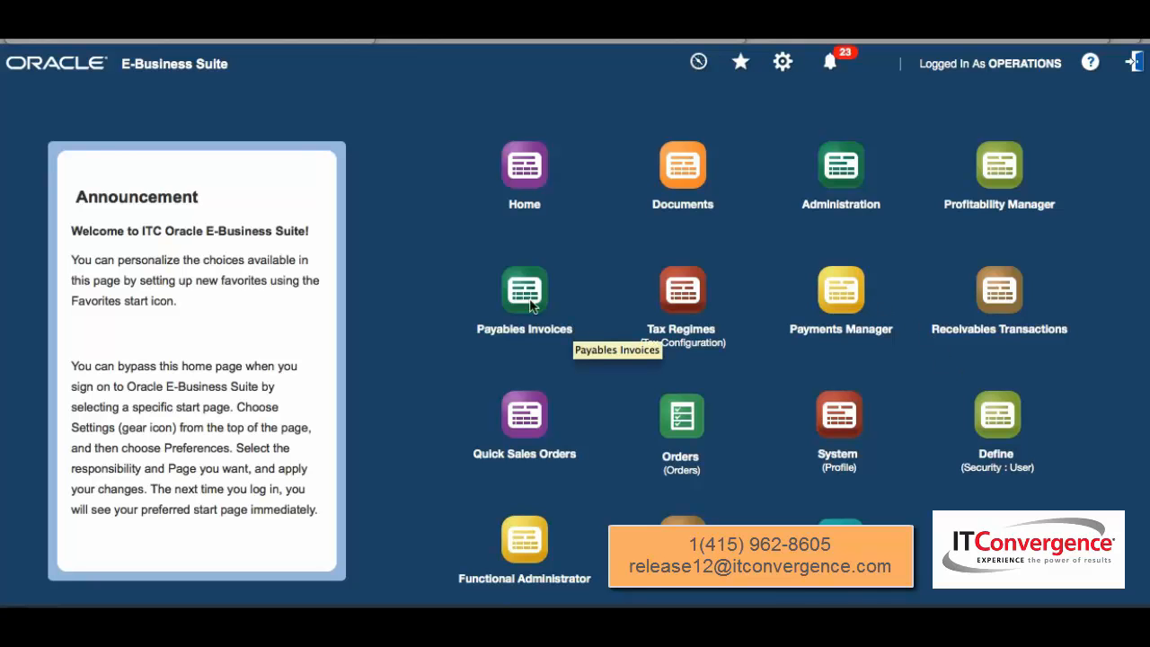
{"action": "mouse_move", "coordinate": [900, 239]}
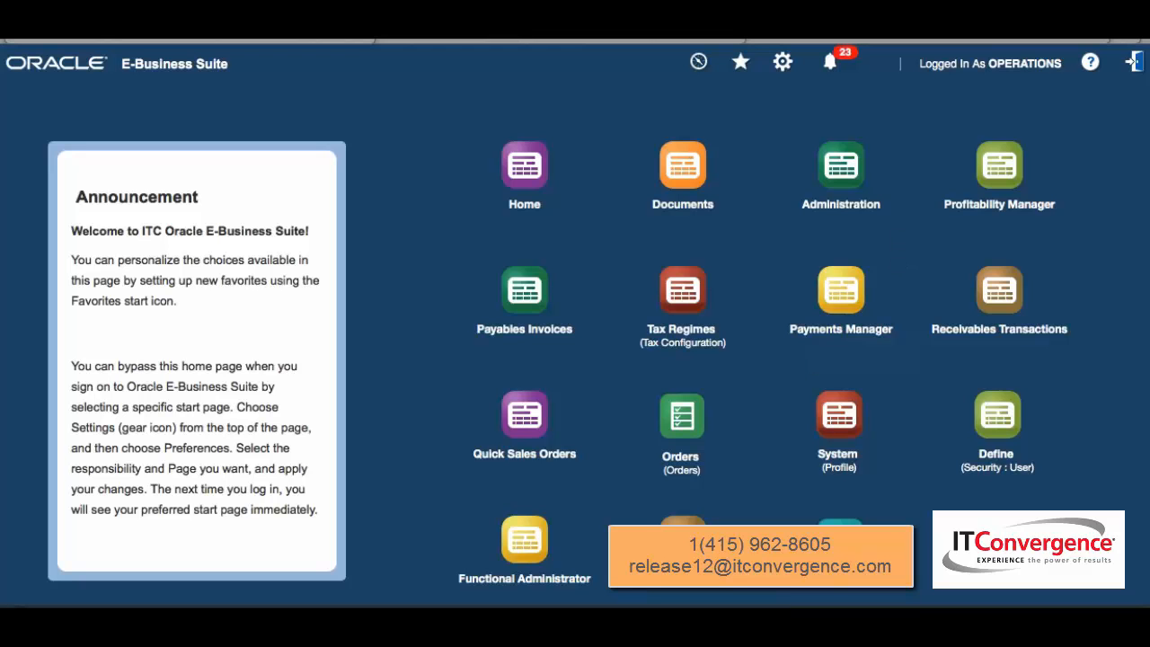
{"action": "mouse_move", "coordinate": [740, 61]}
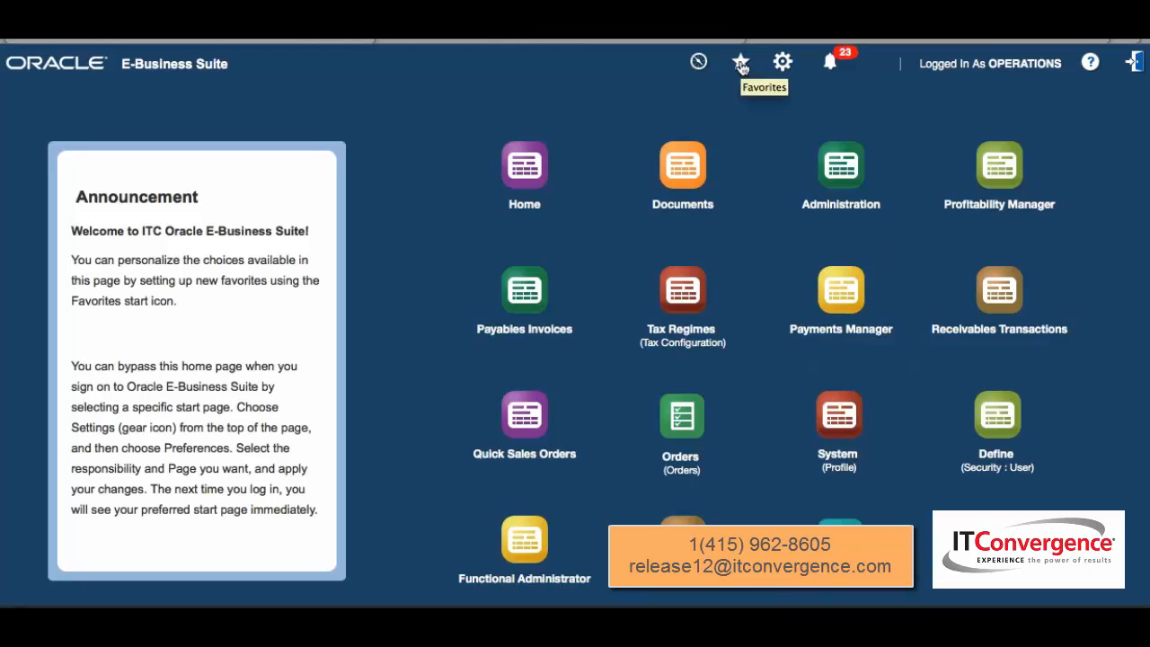
Go from the Favorites list to the Manage Favorites page.
{"action": "left_click", "coordinate": [740, 61]}
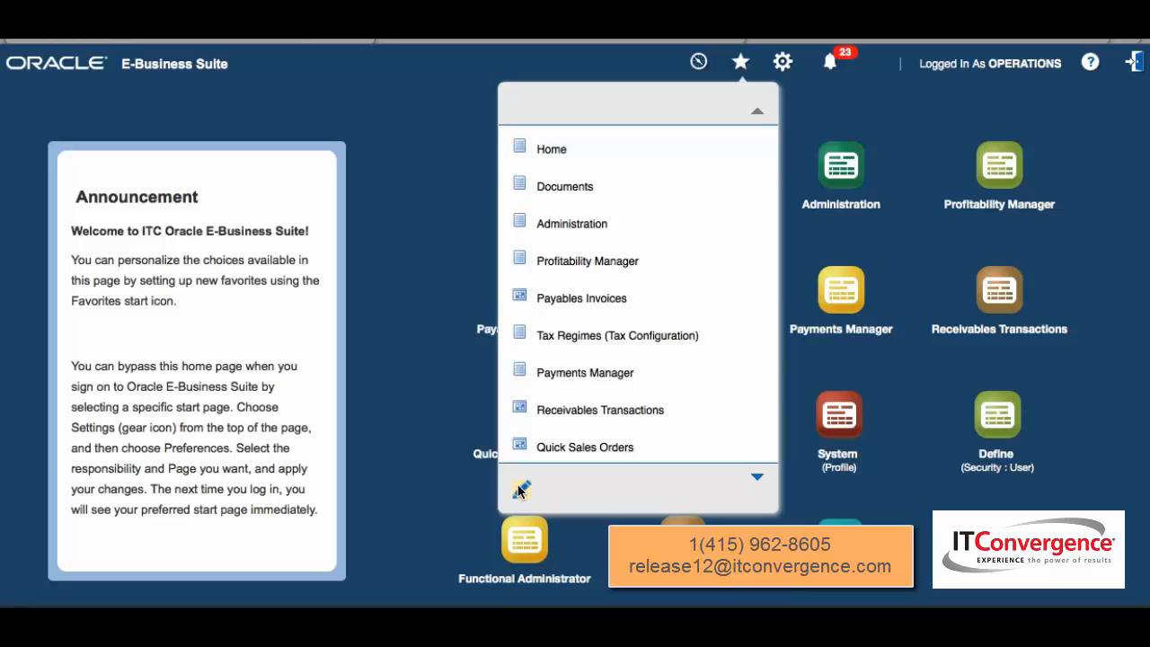
{"action": "left_click", "coordinate": [521, 488]}
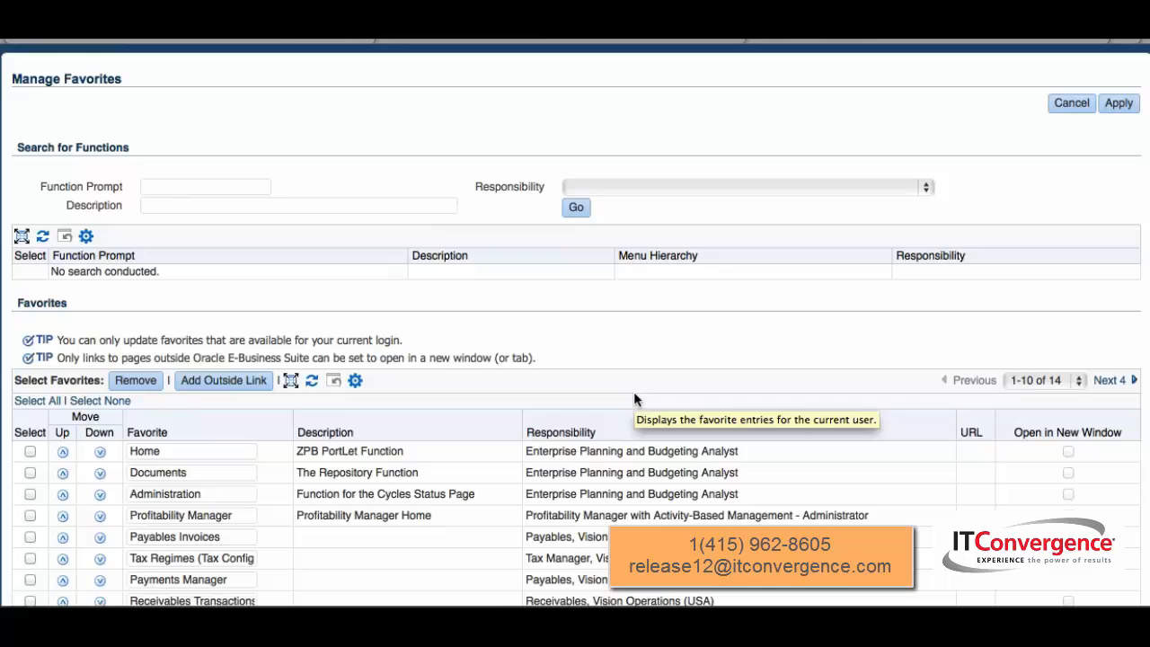
Search for functions under the Collections Administrator responsibility.
{"action": "scroll", "scroll_direction": "down", "scroll_amount": 3}
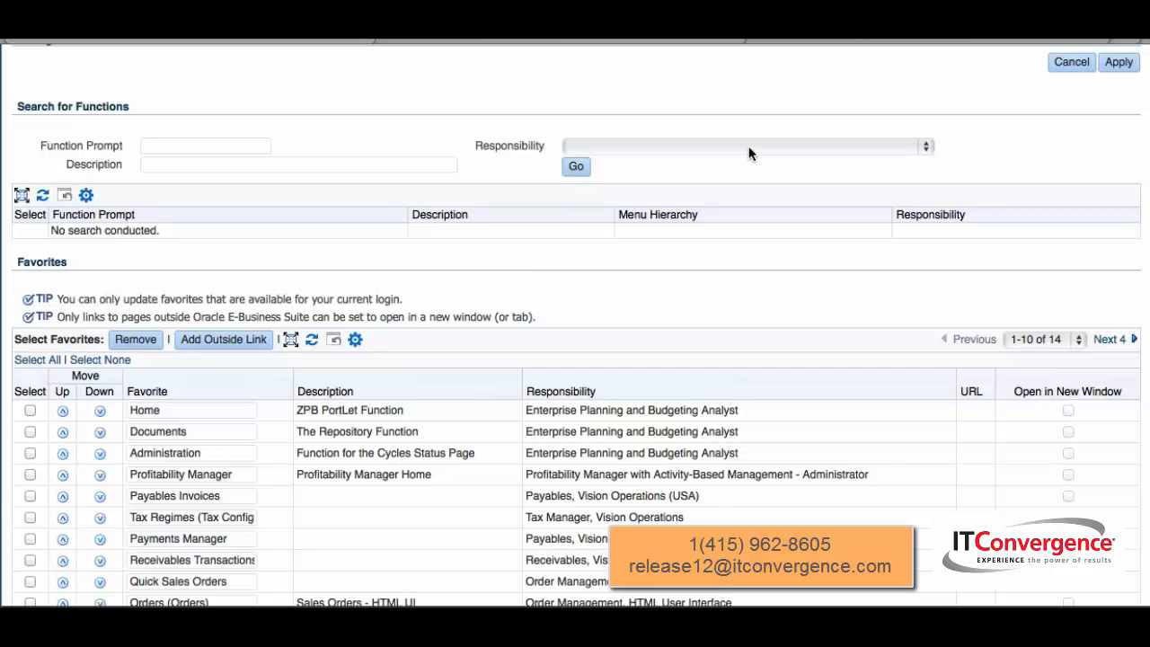
{"action": "left_click", "coordinate": [745, 146]}
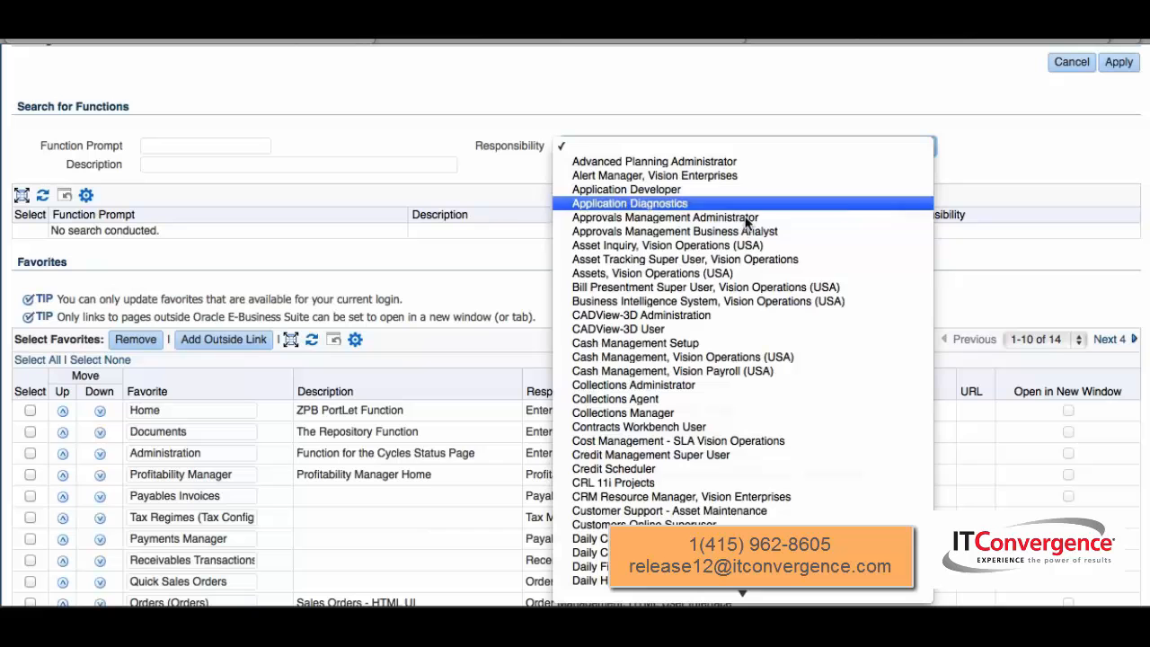
{"action": "left_click", "coordinate": [632, 384]}
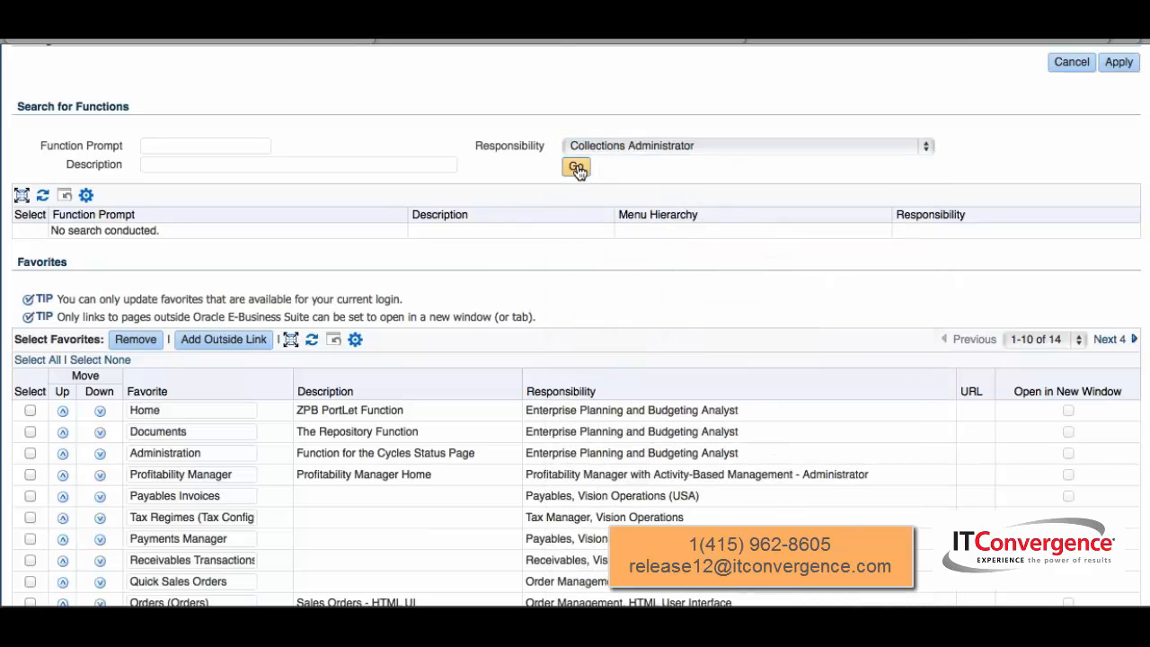
{"action": "left_click", "coordinate": [574, 167]}
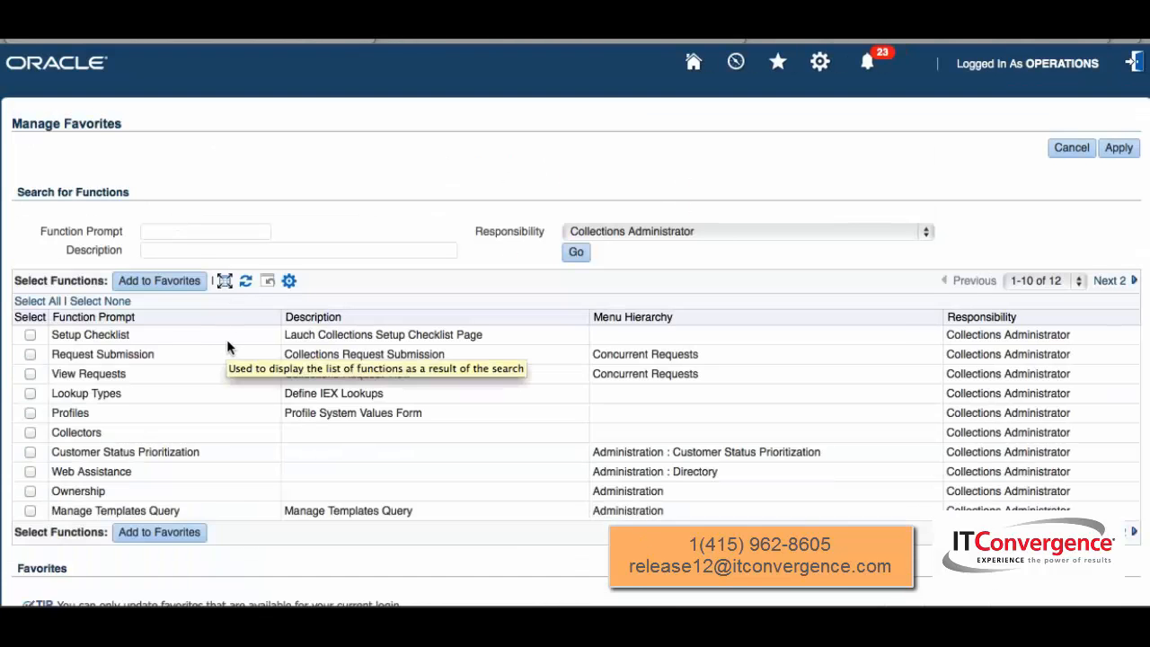
Tick Setup Checklist in the results and review the Favorites table below.
{"action": "scroll", "scroll_direction": "down", "scroll_amount": 3}
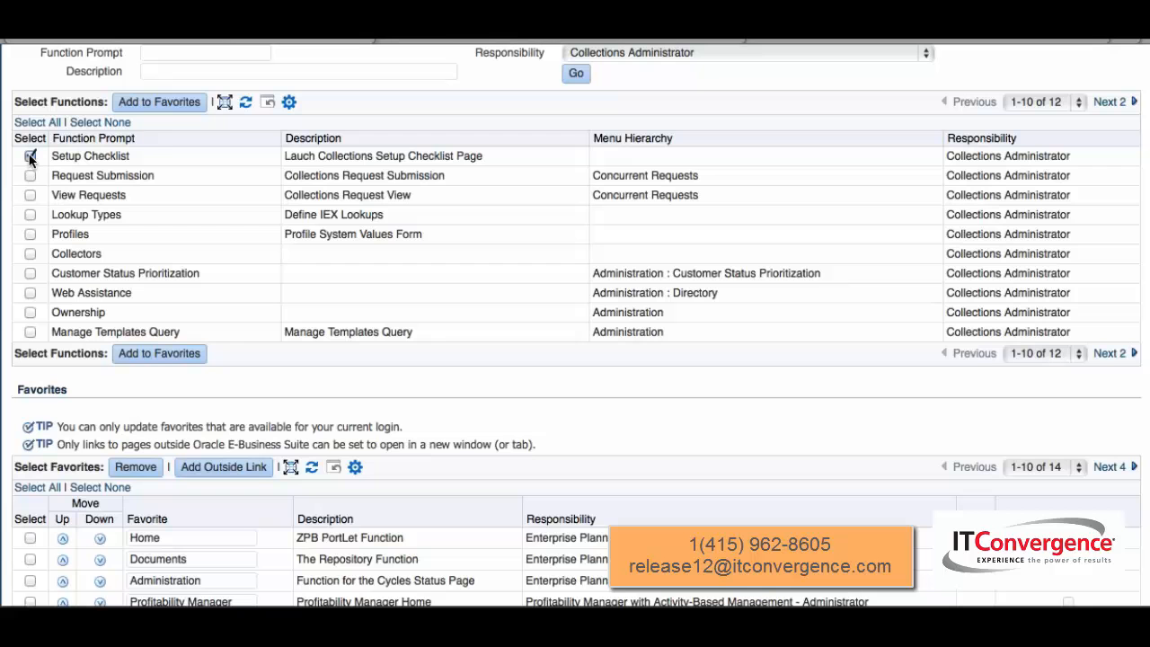
{"action": "left_click", "coordinate": [29, 155]}
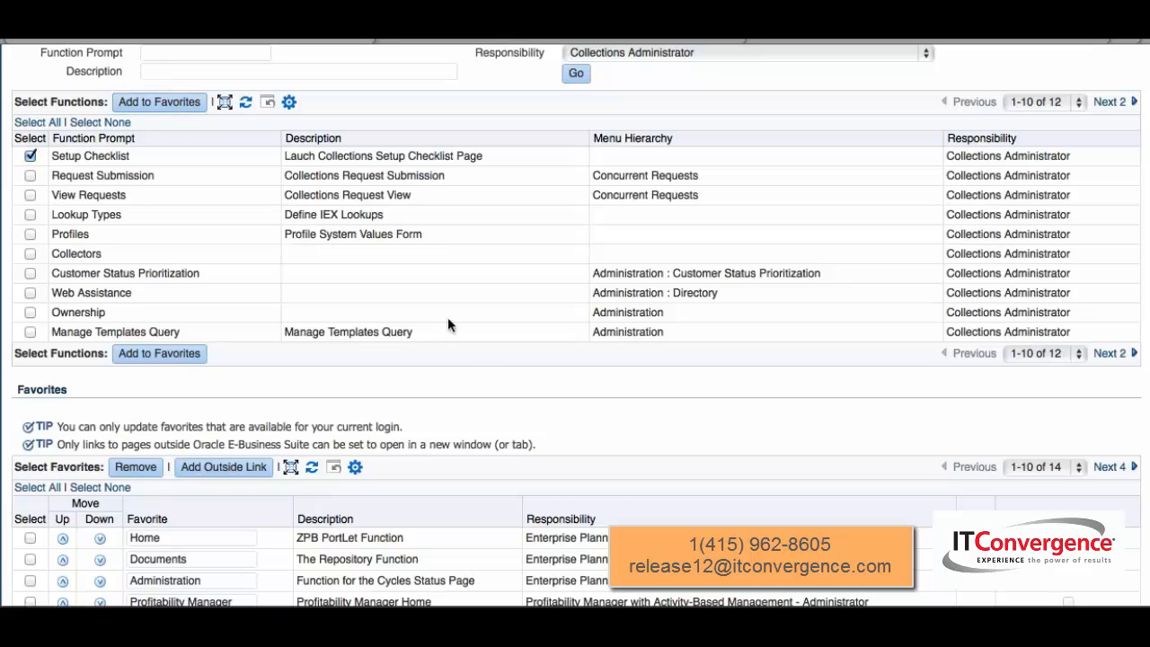
{"action": "scroll", "scroll_direction": "down", "scroll_amount": 3}
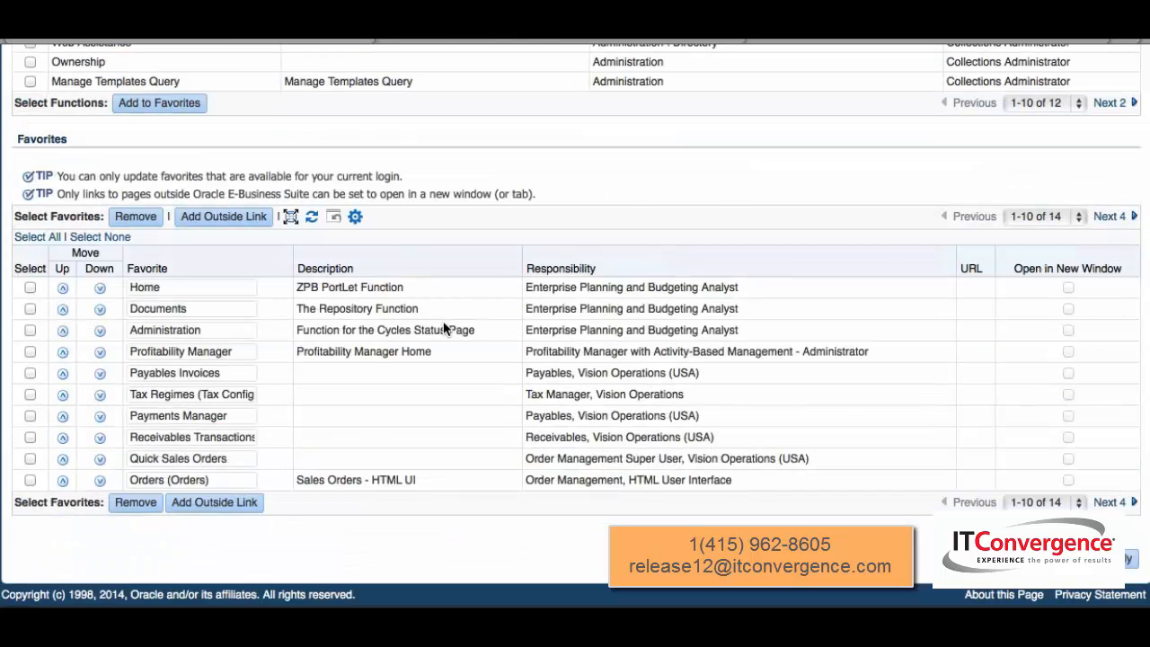
{"action": "mouse_move", "coordinate": [223, 215]}
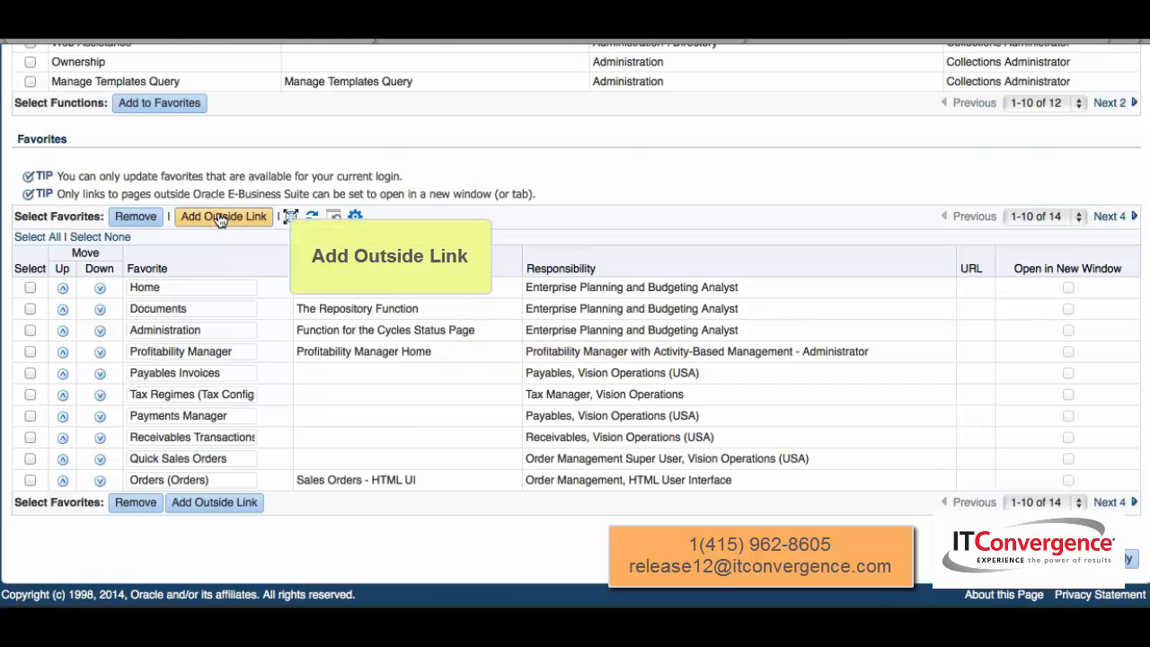
{"action": "mouse_move", "coordinate": [223, 216]}
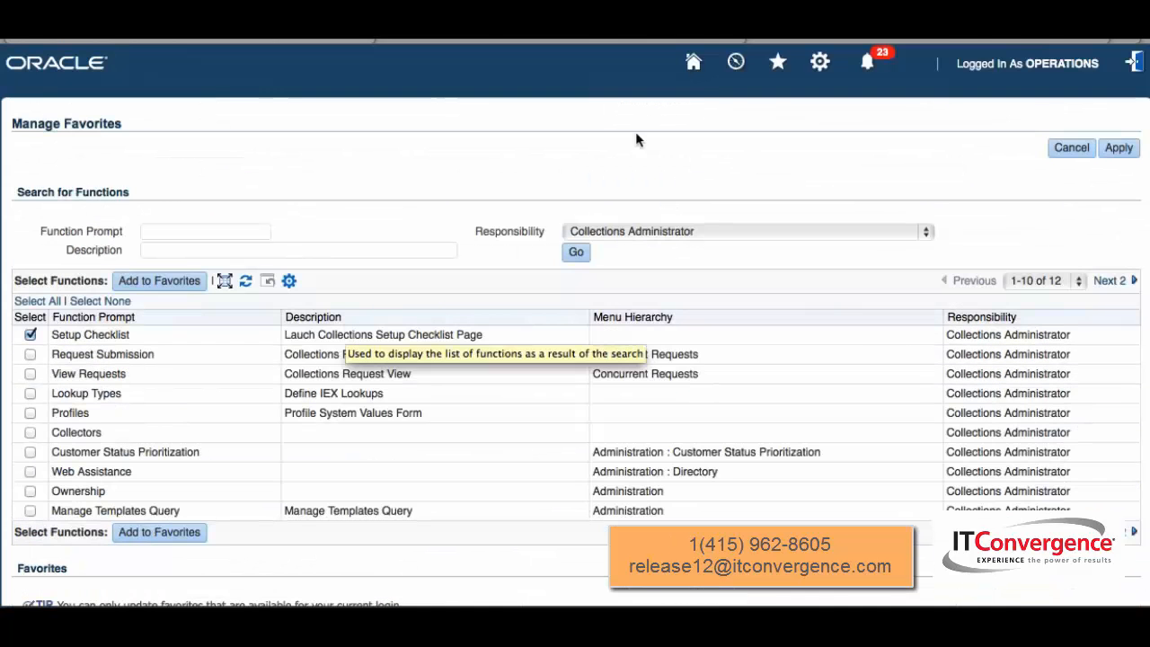
{"action": "mouse_move", "coordinate": [694, 133]}
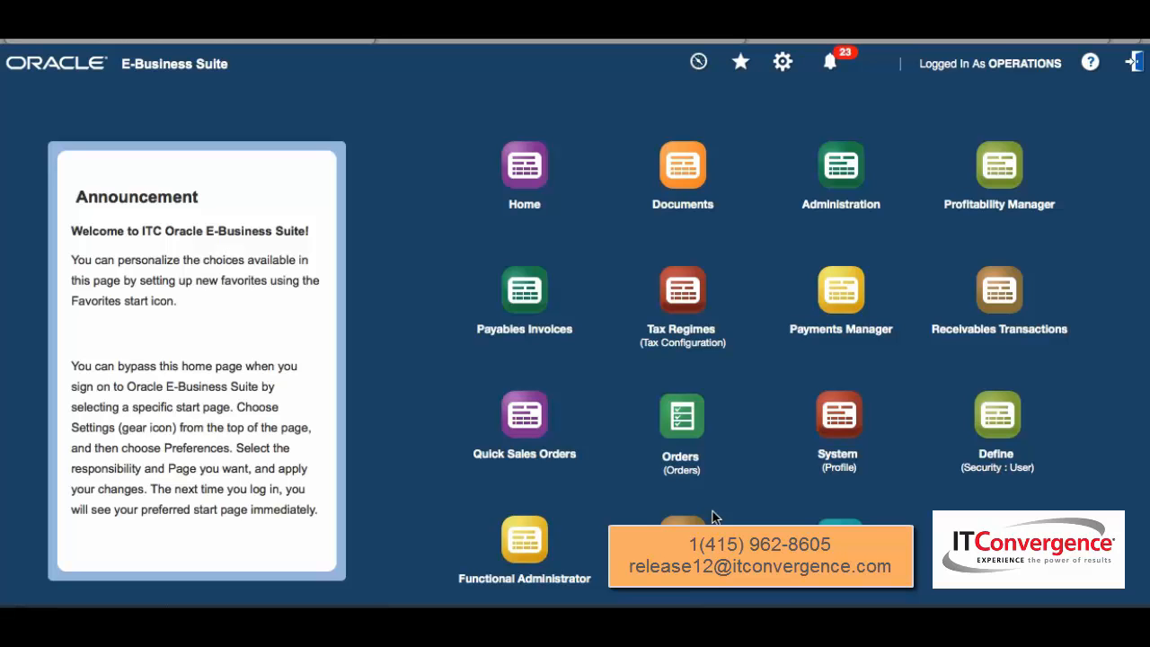
{"action": "mouse_move", "coordinate": [699, 63]}
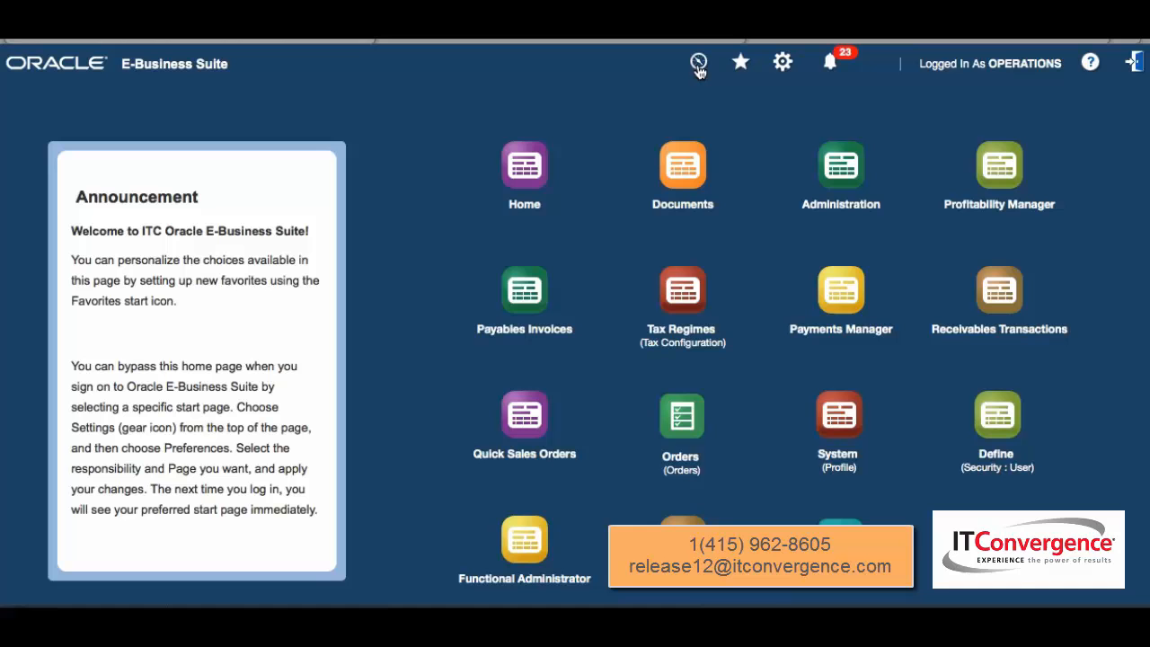
Show the navigator's list of responsibilities from the home page header.
{"action": "left_click", "coordinate": [697, 61]}
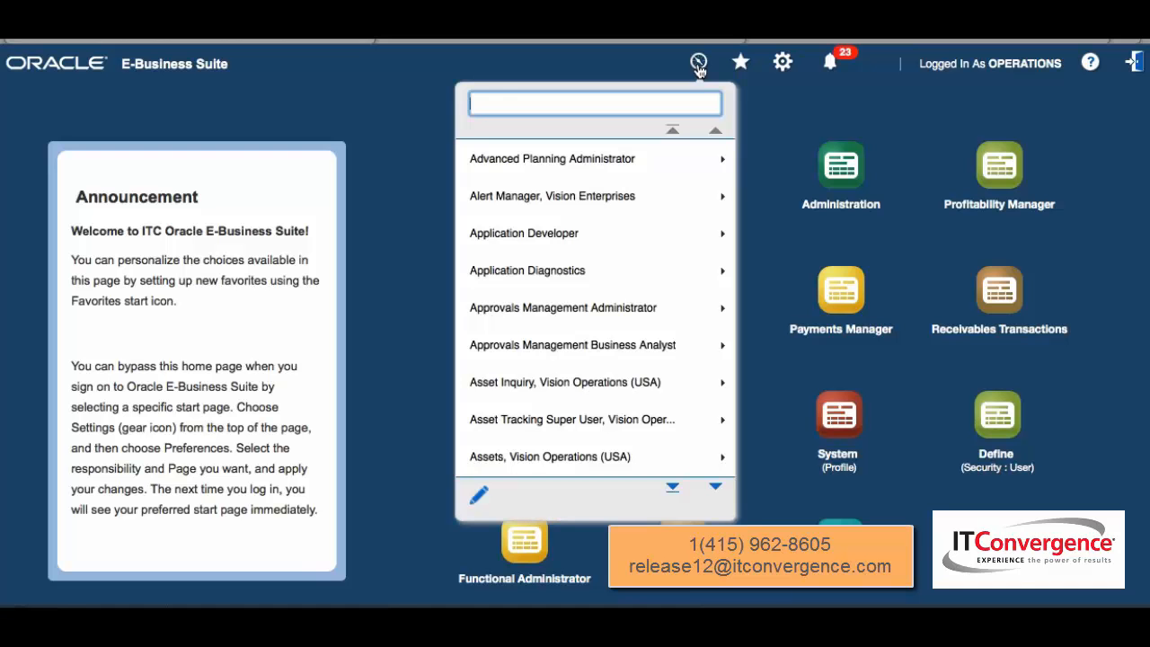